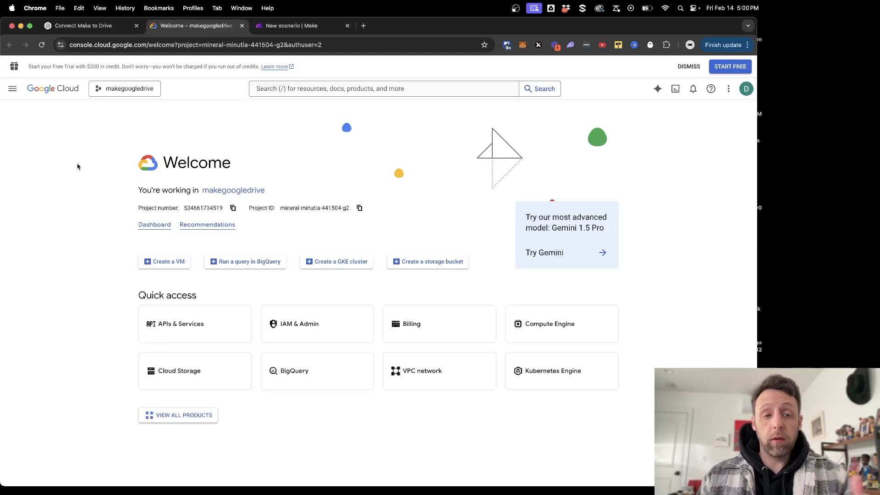
Create a new Google Cloud project named 'Make' from the project picker
{"action": "left_click", "coordinate": [125, 88]}
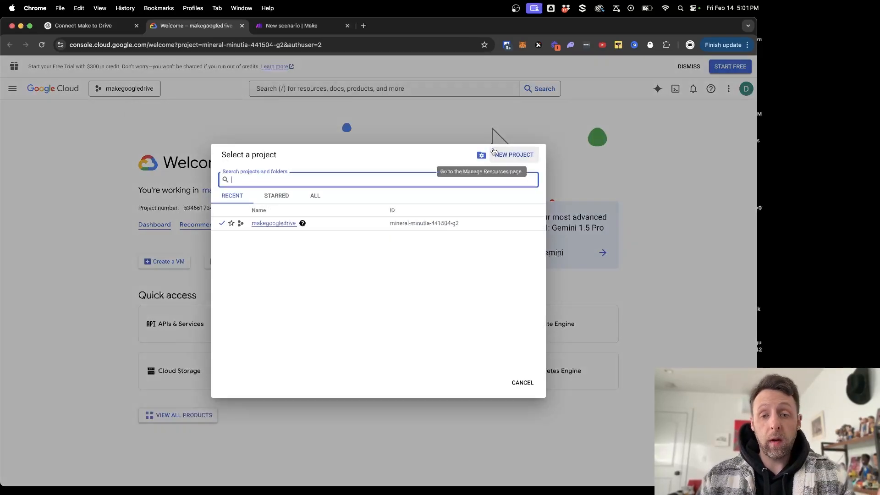
{"action": "left_click", "coordinate": [512, 155]}
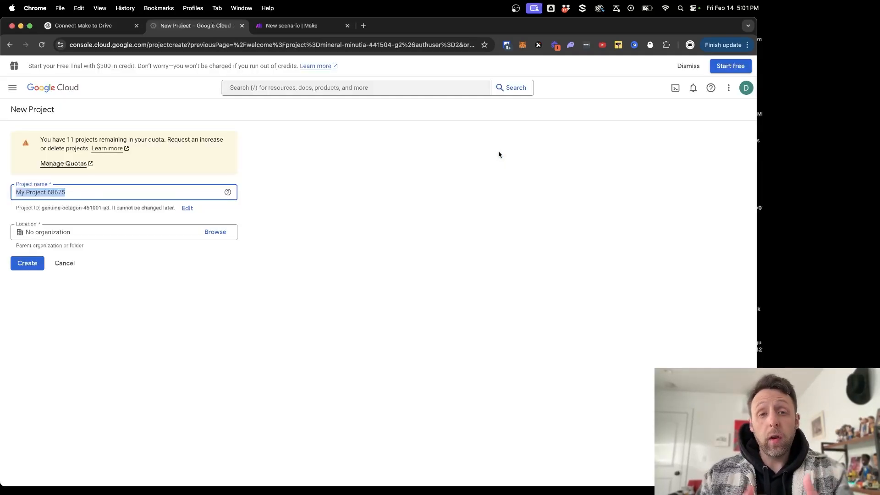
{"action": "type", "text": "Make"}
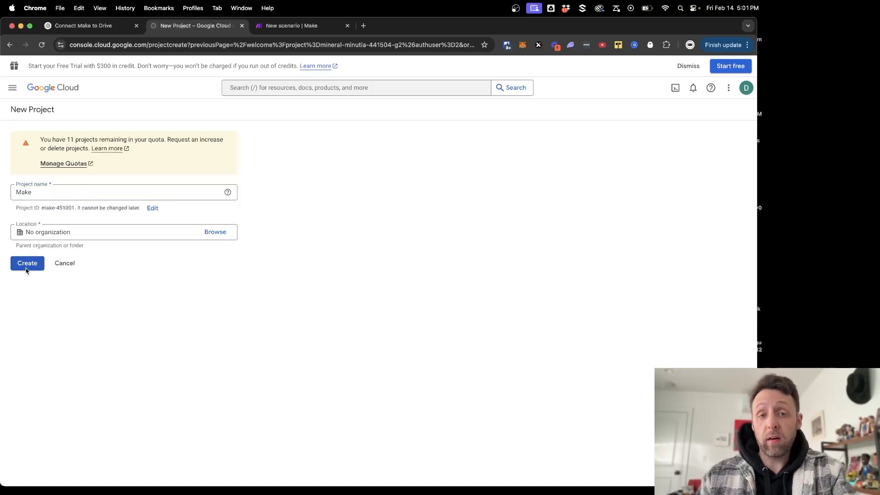
{"action": "left_click", "coordinate": [27, 262]}
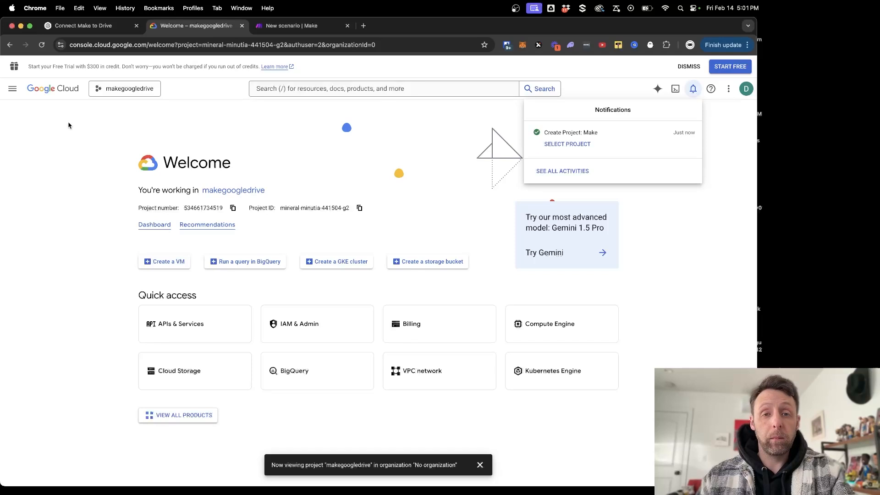
{"action": "mouse_move", "coordinate": [90, 127]}
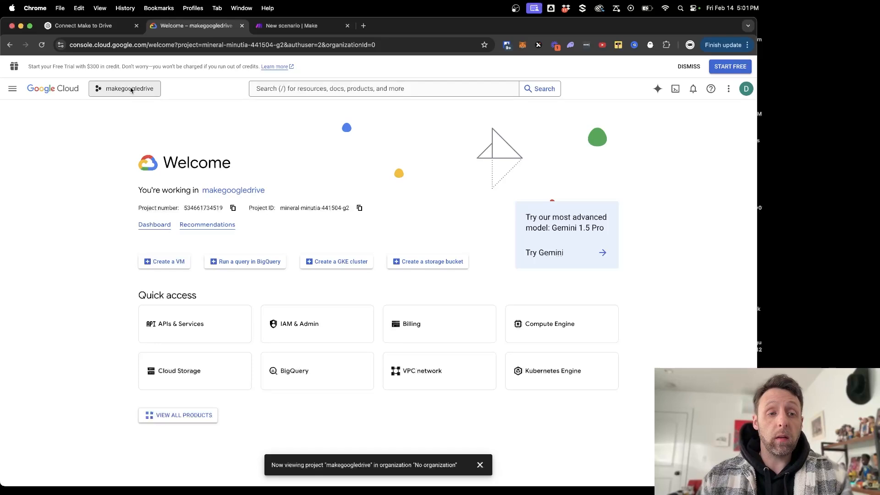
Switch the working project to Make
{"action": "left_click", "coordinate": [124, 88]}
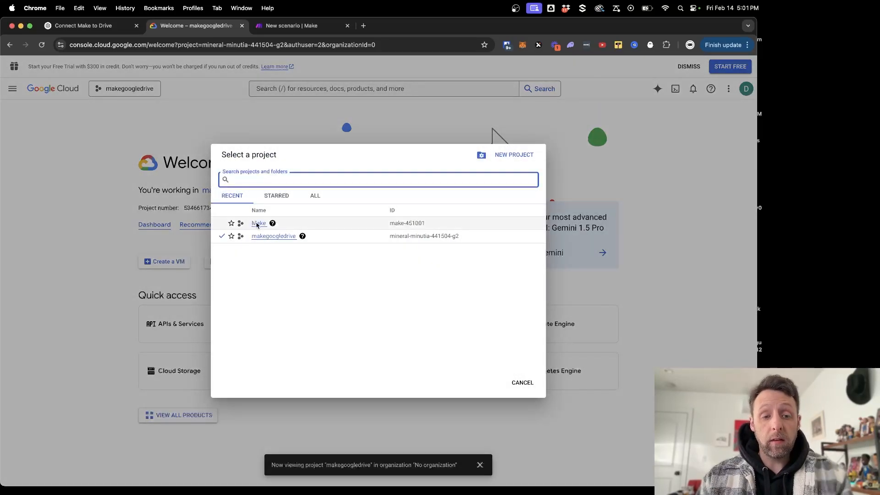
{"action": "left_click", "coordinate": [258, 223]}
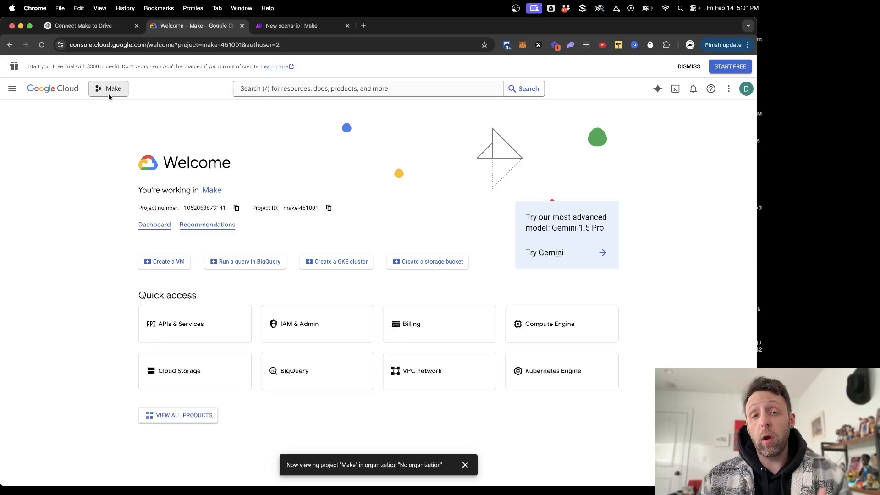
{"action": "mouse_move", "coordinate": [12, 88]}
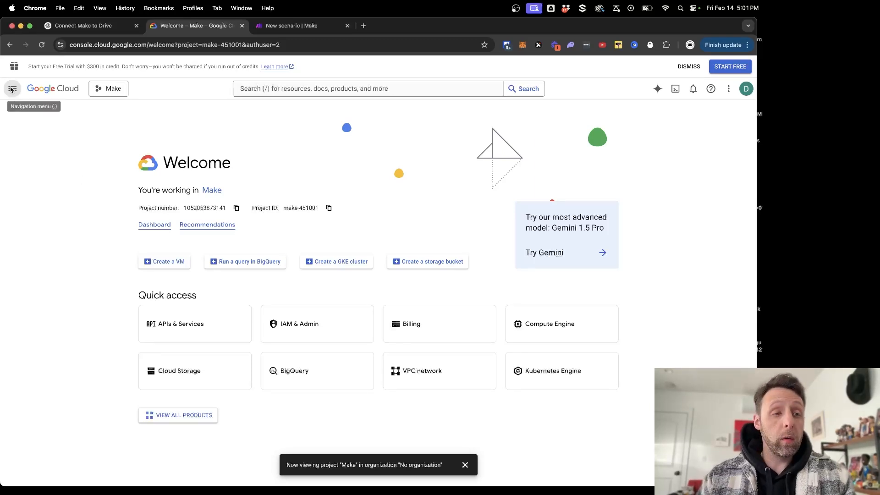
Find the Google Drive API in the API Library and enable it
{"action": "left_click", "coordinate": [12, 88]}
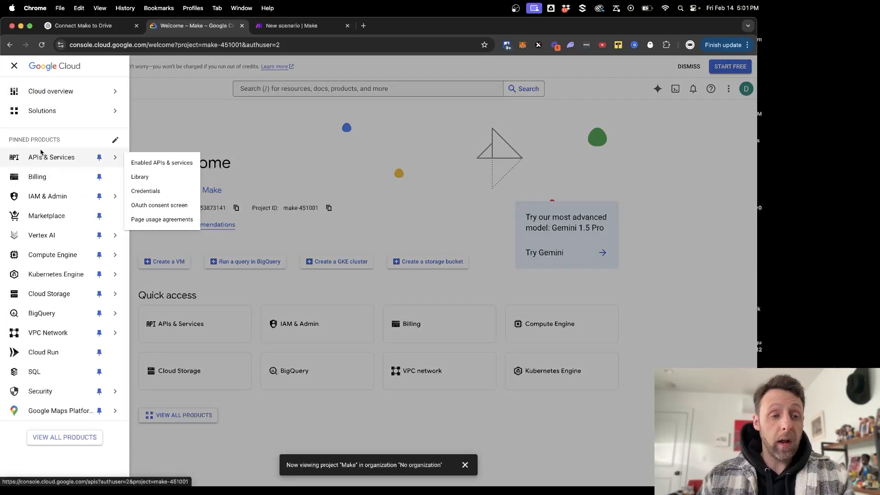
{"action": "mouse_move", "coordinate": [139, 177]}
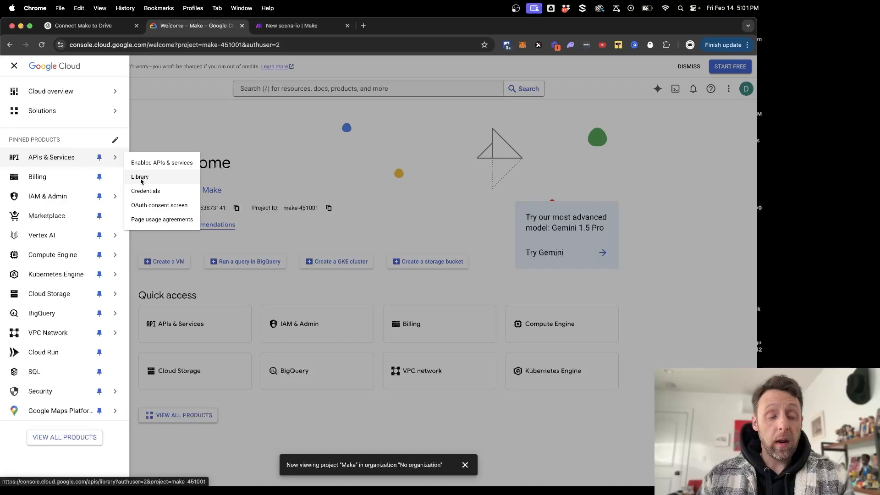
{"action": "left_click", "coordinate": [139, 177]}
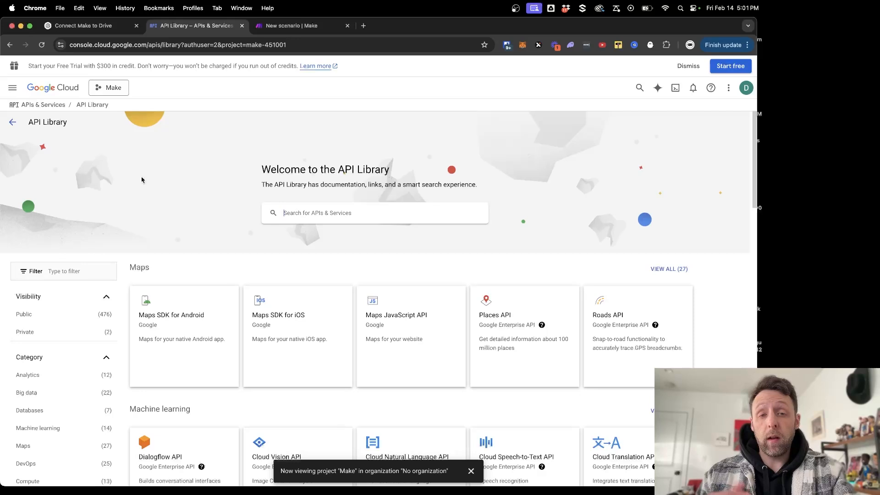
{"action": "type", "text": "google drive api"}
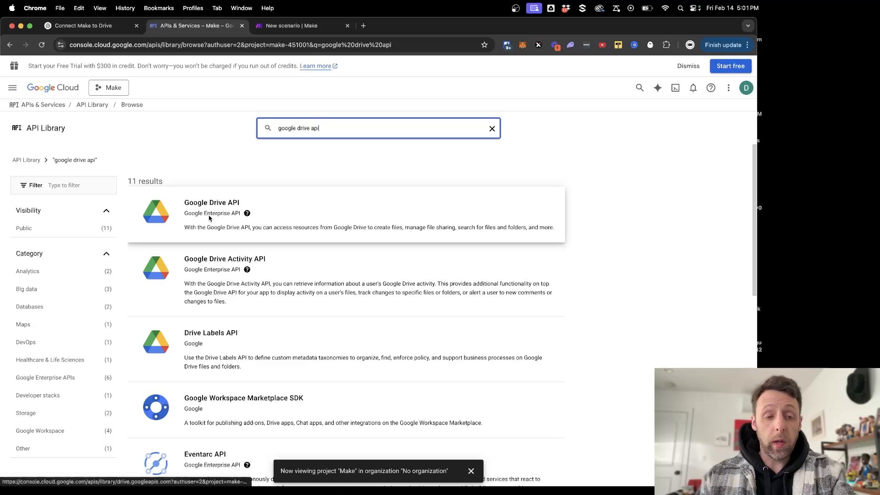
{"action": "left_click", "coordinate": [212, 202]}
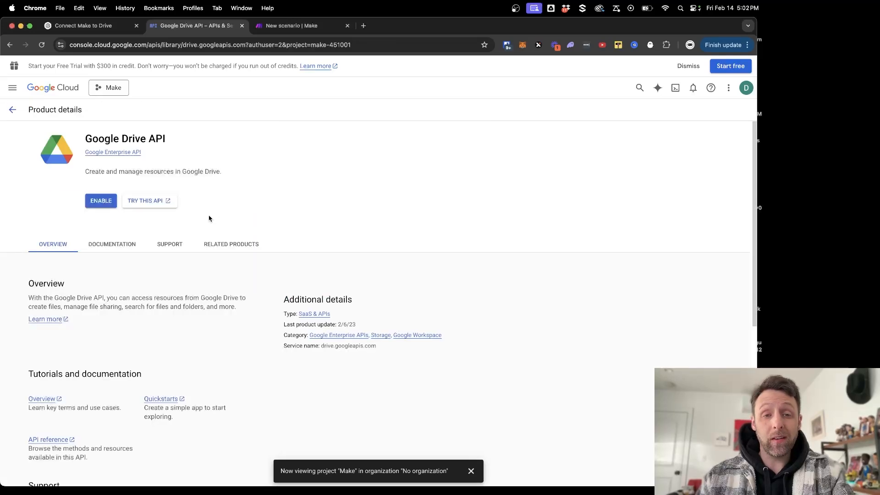
{"action": "left_click", "coordinate": [101, 200]}
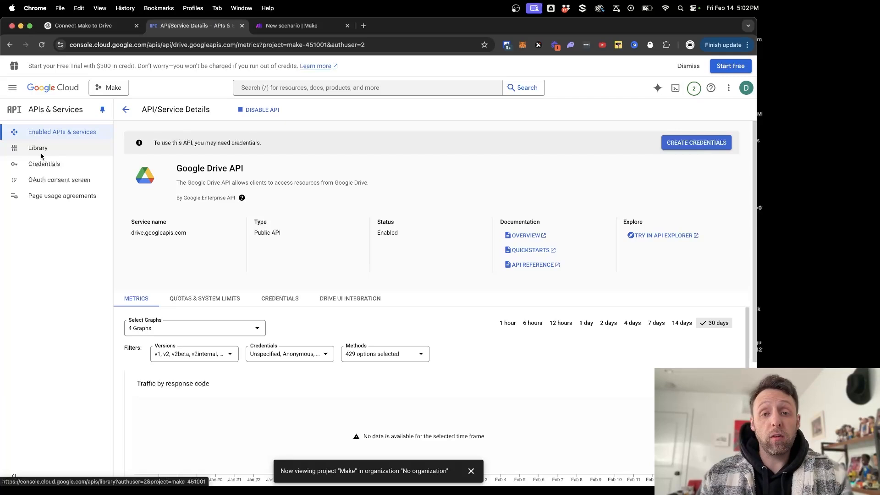
Search 'google sheet', enable the Google Sheets API, and return to the Library
{"action": "left_click", "coordinate": [37, 147]}
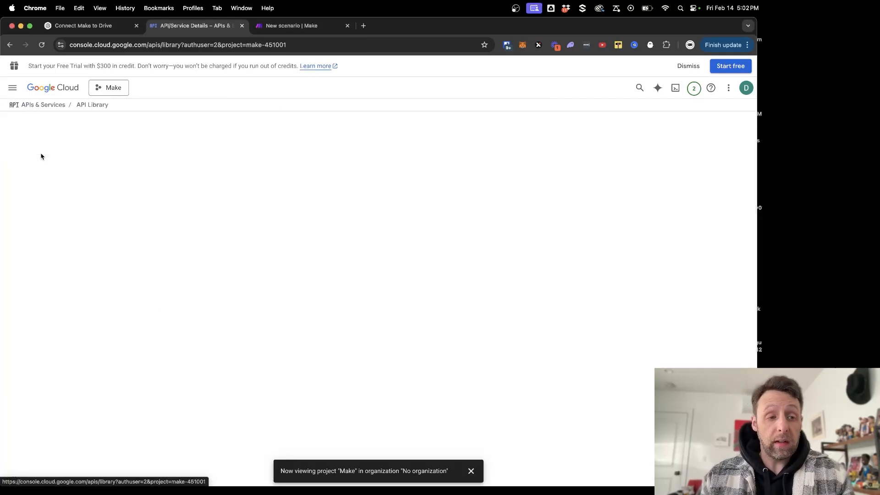
{"action": "type", "text": "she"}
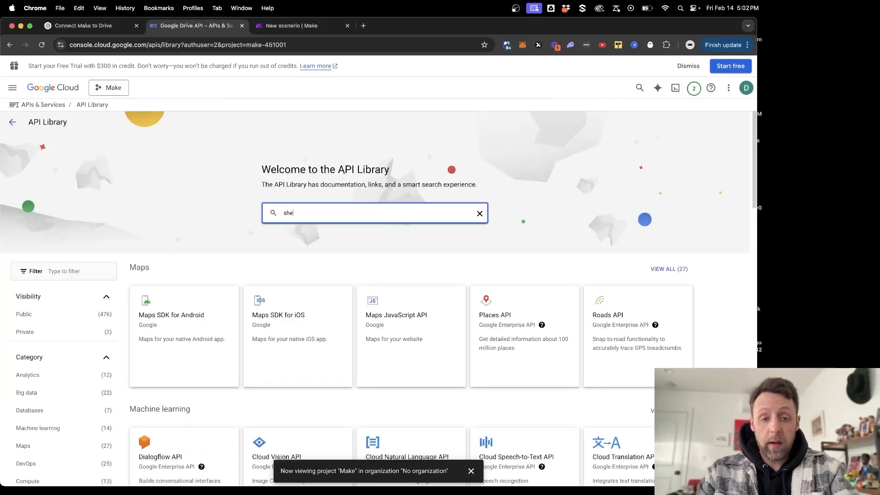
{"action": "type", "text": "google sheet"}
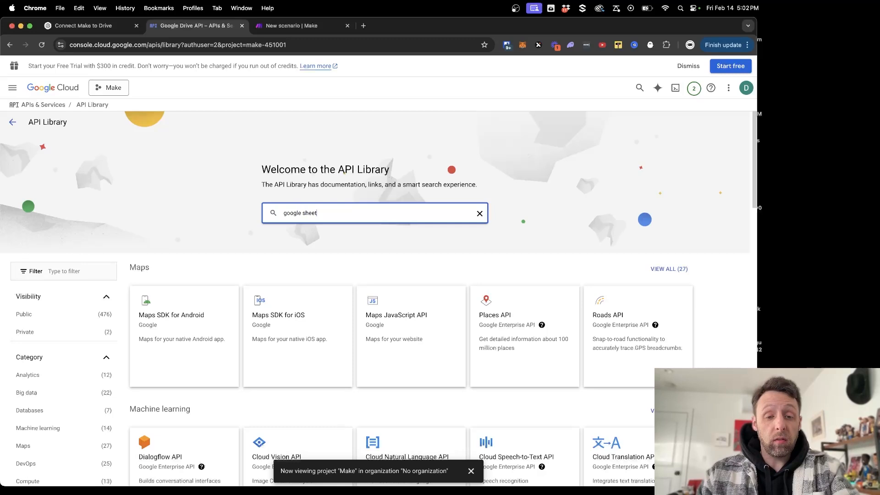
{"action": "key", "text": "Return"}
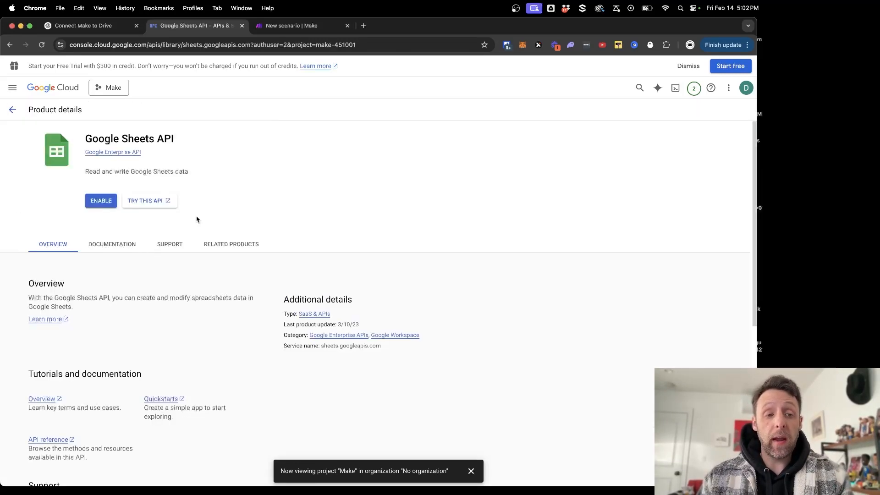
{"action": "left_click", "coordinate": [100, 200]}
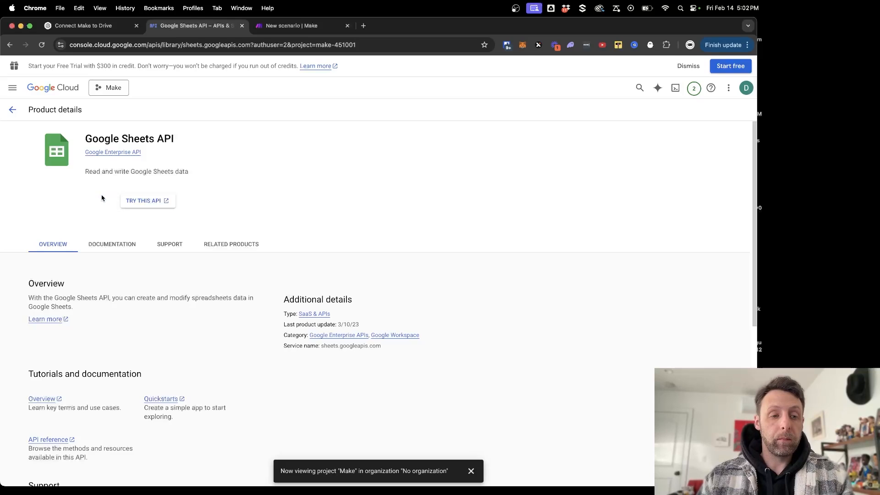
{"action": "mouse_move", "coordinate": [12, 88]}
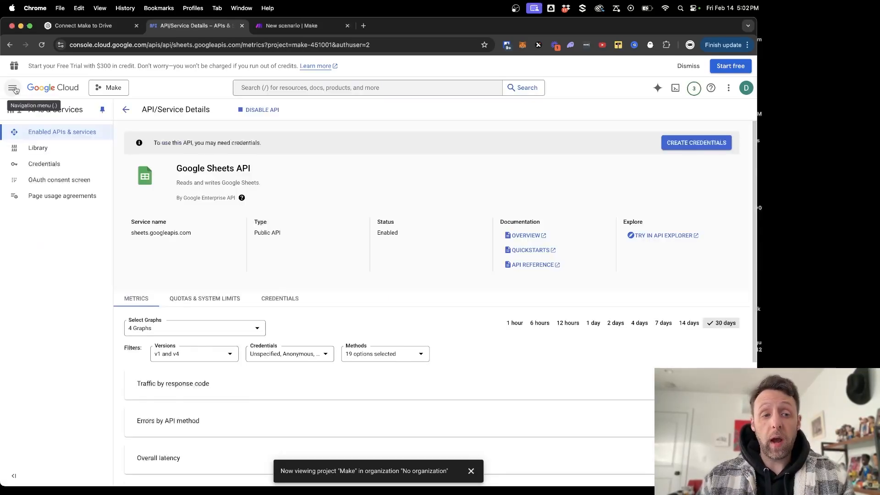
{"action": "left_click", "coordinate": [14, 87]}
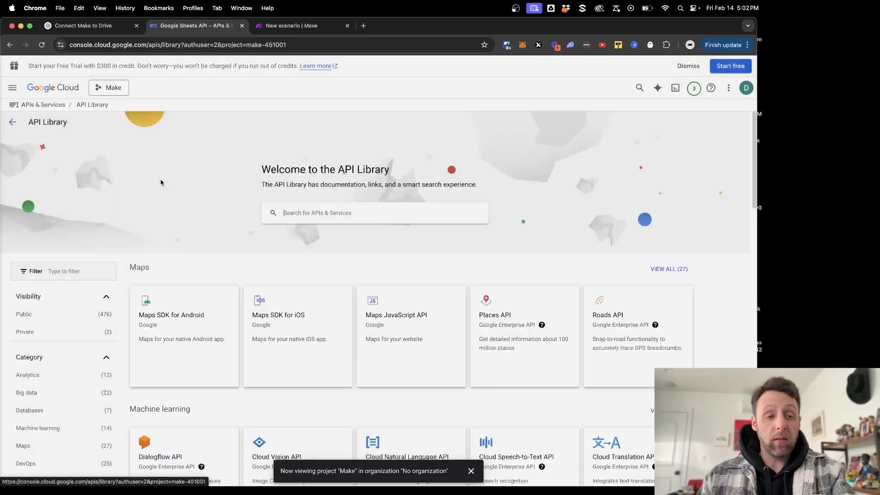
Search the library for Google Docs API and enable it
{"action": "type", "text": "google docs"}
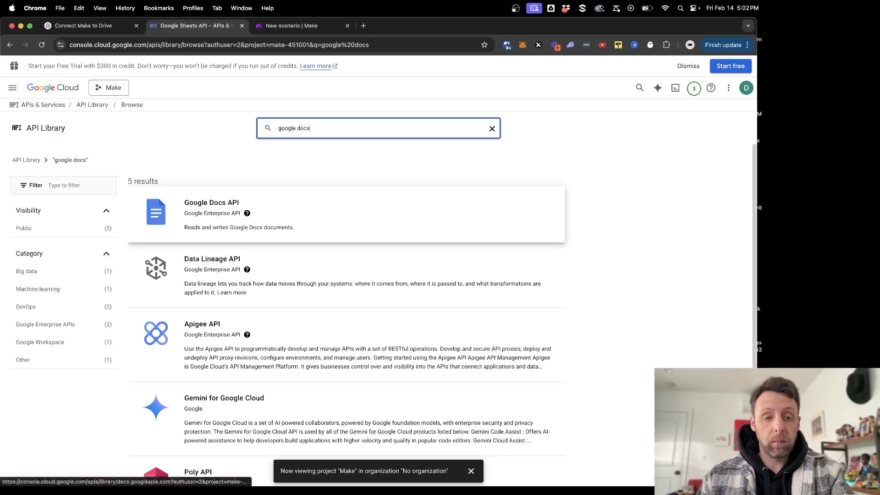
{"action": "left_click", "coordinate": [212, 202]}
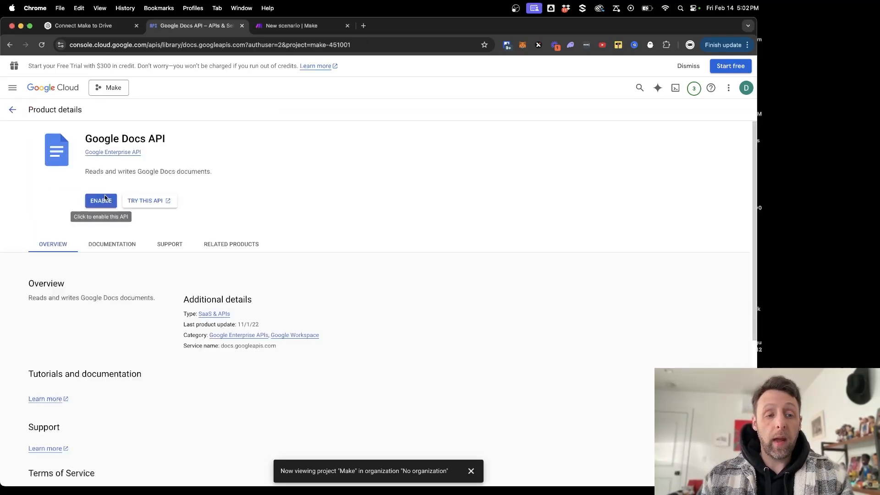
{"action": "left_click", "coordinate": [100, 200]}
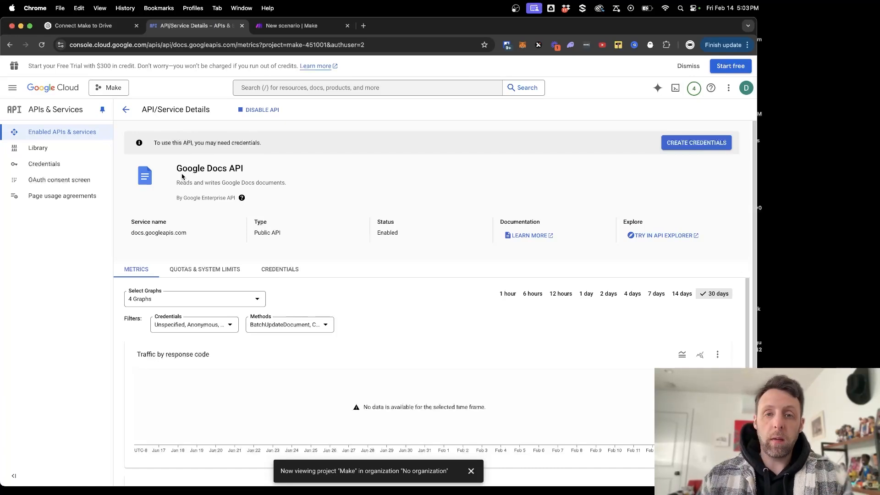
{"action": "mouse_move", "coordinate": [291, 171]}
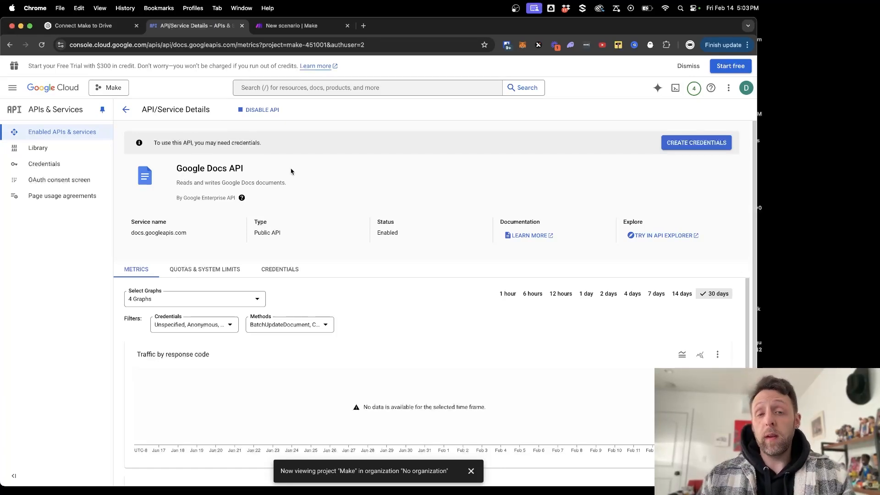
{"action": "mouse_move", "coordinate": [59, 179]}
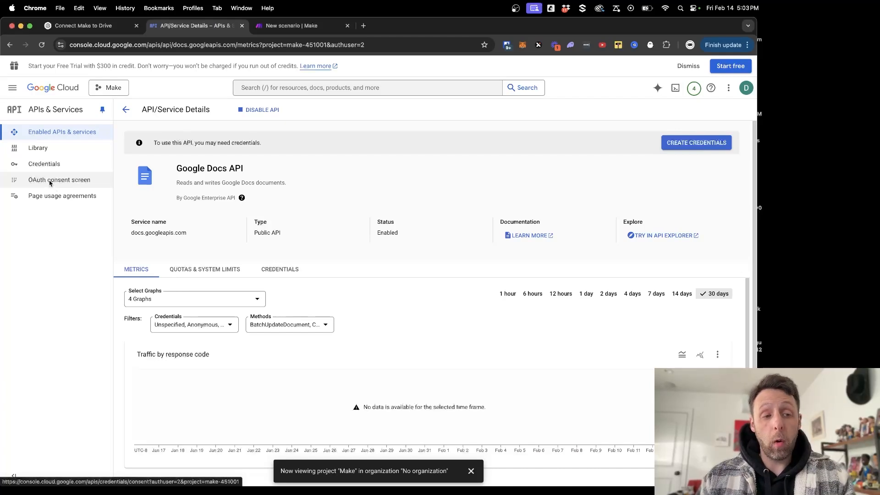
Begin OAuth consent setup with app name Make, a support email, and External audience
{"action": "left_click", "coordinate": [59, 180]}
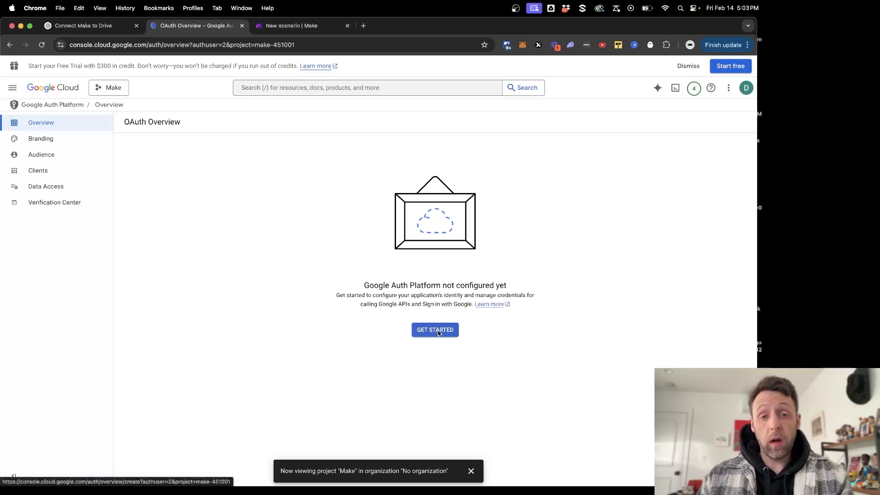
{"action": "left_click", "coordinate": [434, 329]}
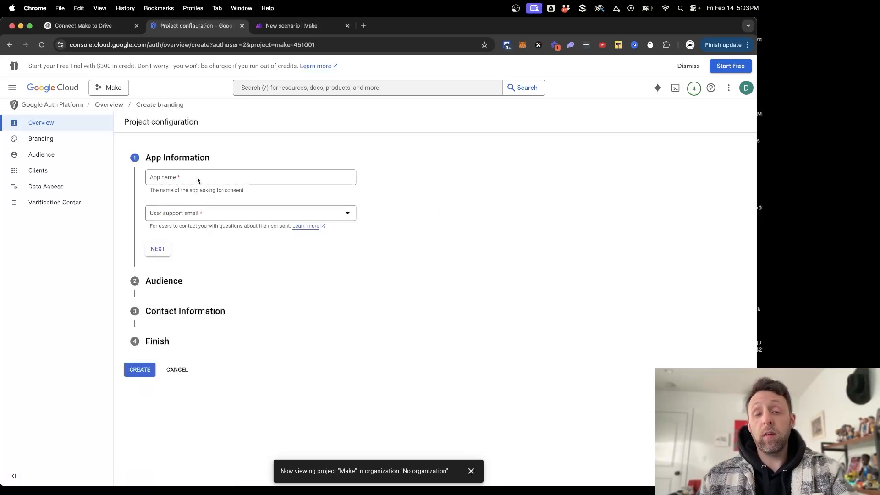
{"action": "type", "text": "Make"}
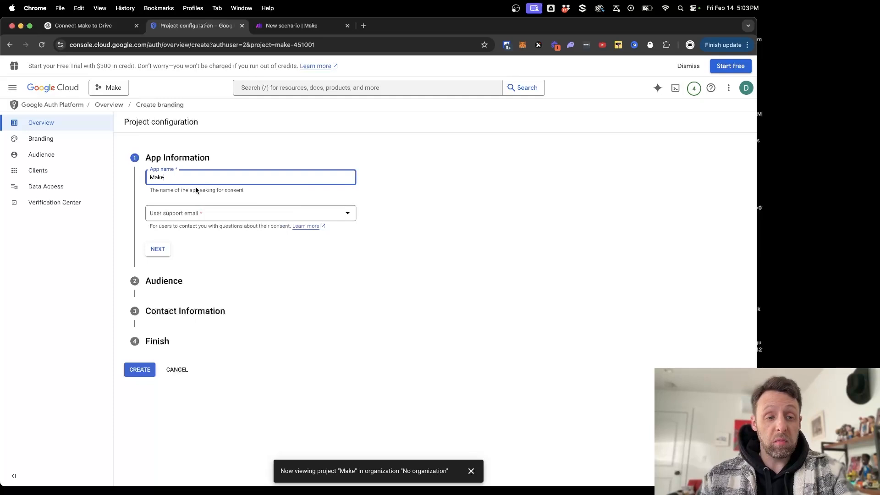
{"action": "left_click", "coordinate": [249, 213]}
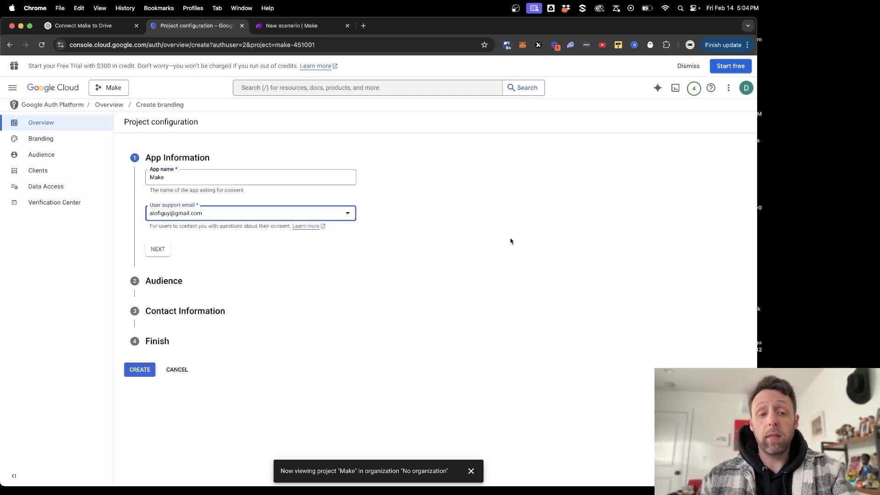
{"action": "mouse_move", "coordinate": [158, 248]}
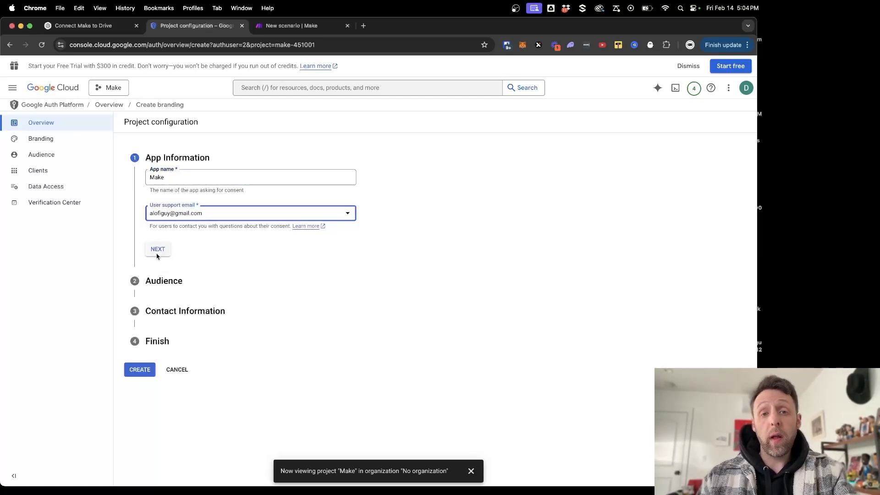
{"action": "left_click", "coordinate": [157, 248]}
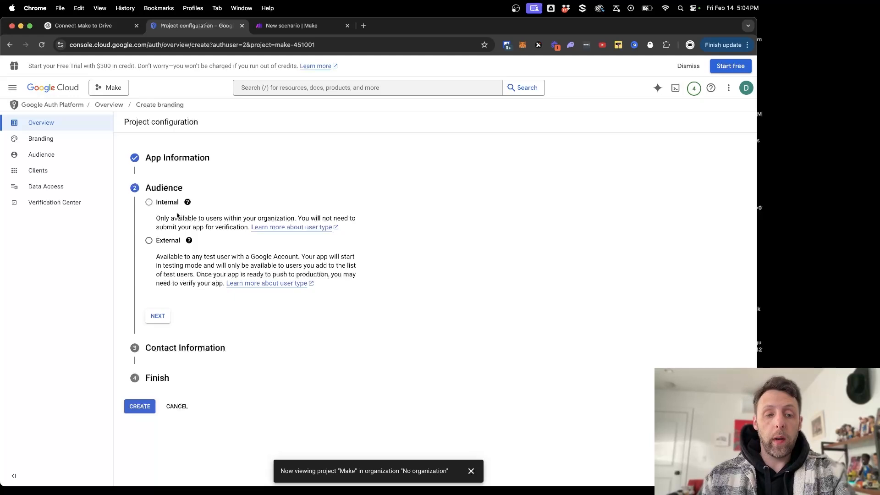
{"action": "left_click", "coordinate": [148, 240]}
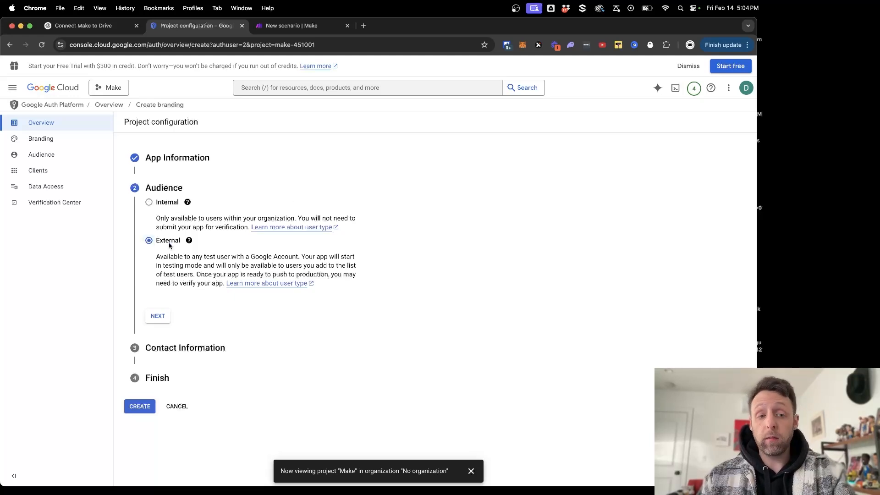
{"action": "mouse_move", "coordinate": [143, 336]}
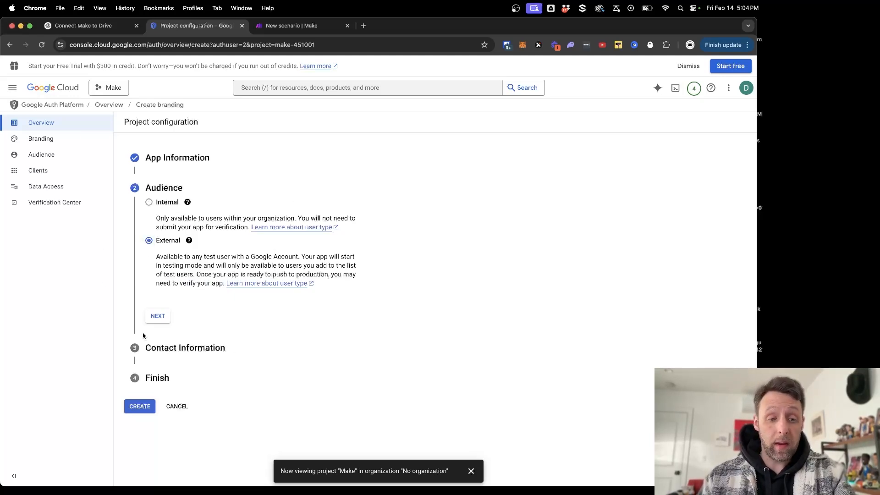
{"action": "mouse_move", "coordinate": [285, 297]}
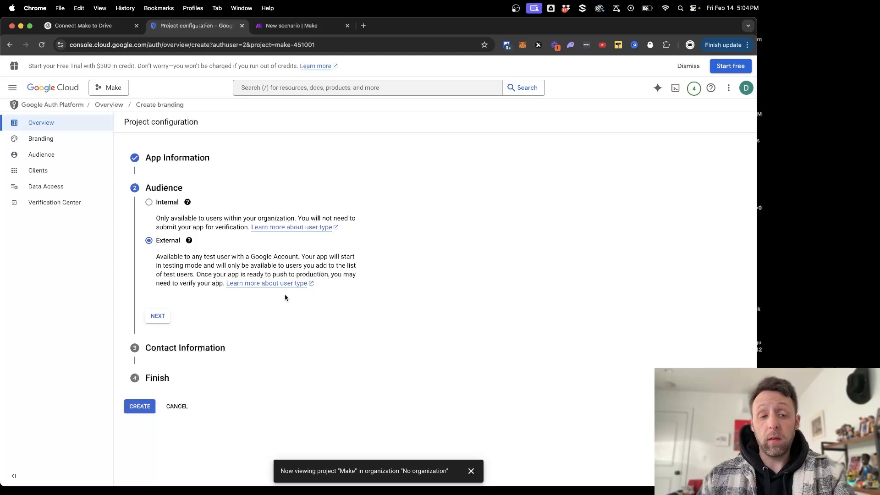
Add a contact email, accept the User Data Policy, and create the configuration
{"action": "left_click", "coordinate": [158, 316]}
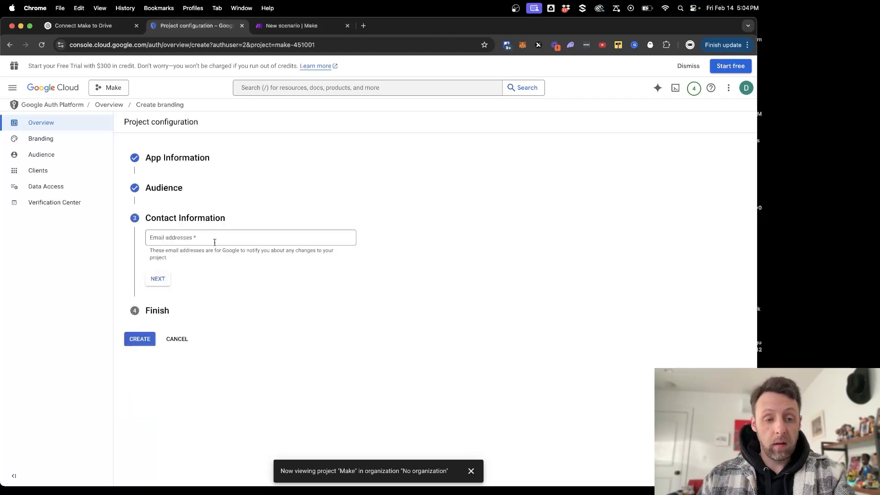
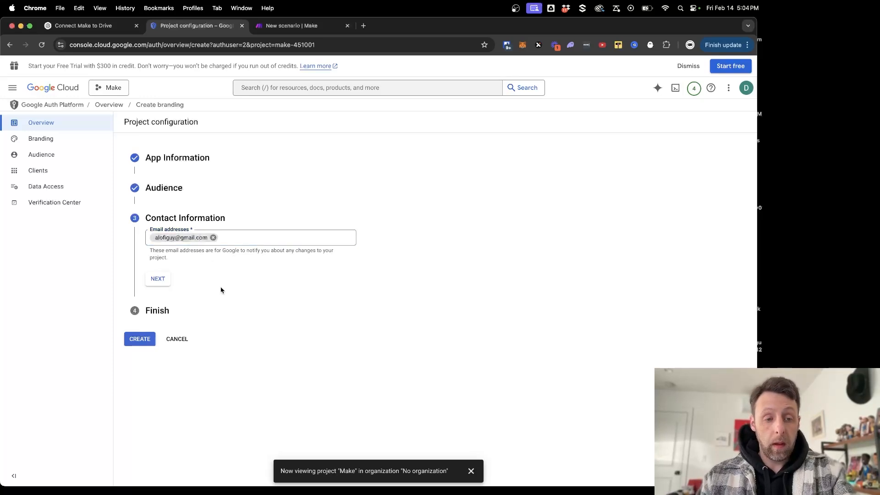
{"action": "left_click", "coordinate": [157, 278]}
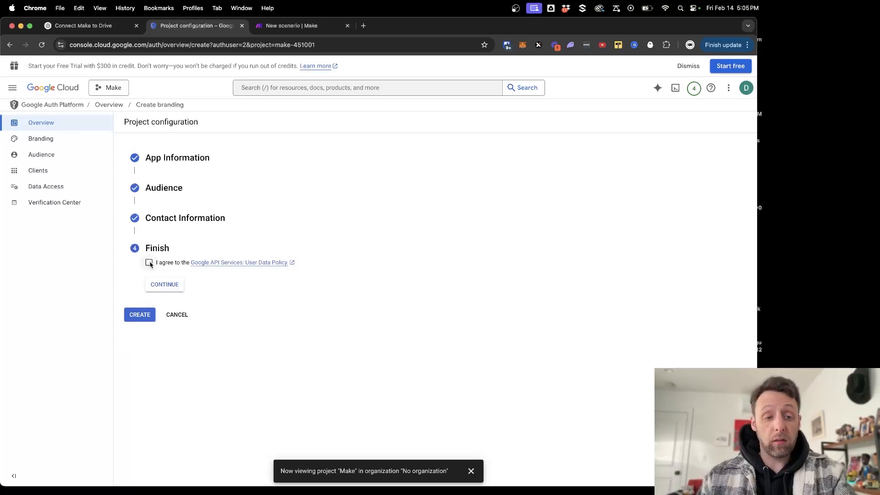
{"action": "left_click", "coordinate": [148, 263]}
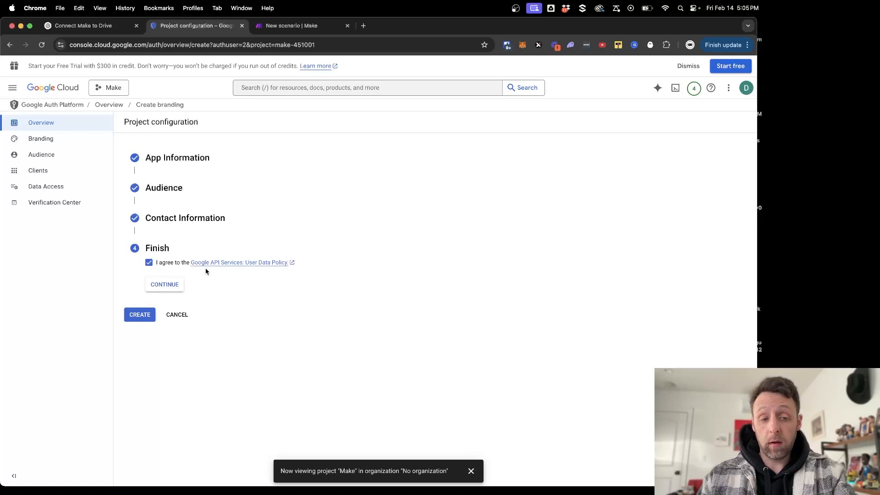
{"action": "left_click", "coordinate": [164, 284]}
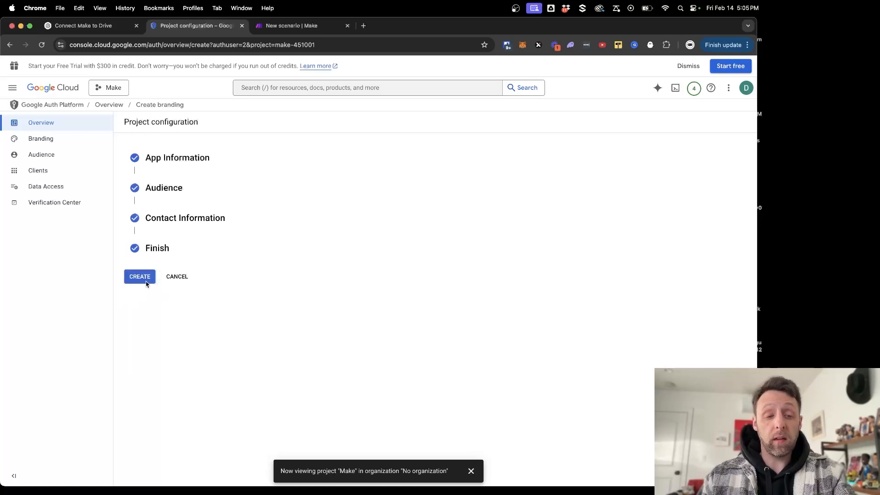
{"action": "left_click", "coordinate": [140, 276]}
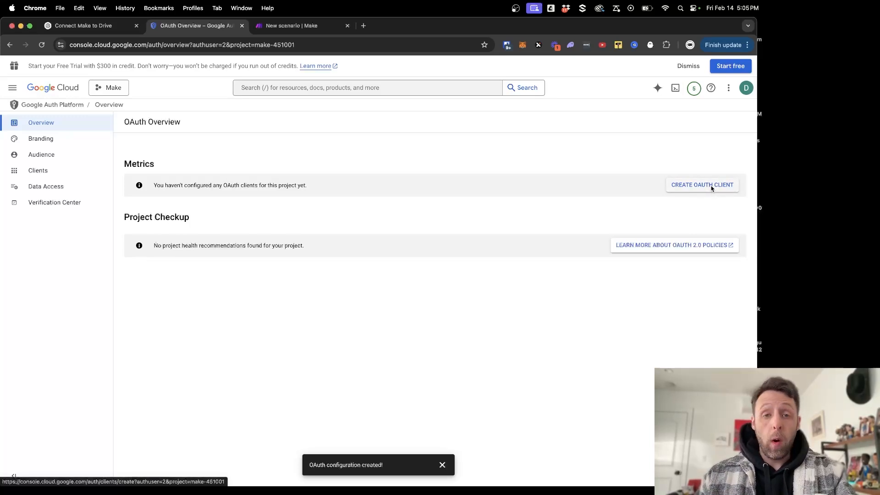
Create web application client 'Make' with make.com and integromat.com google-restricted redirect URIs
{"action": "left_click", "coordinate": [702, 185]}
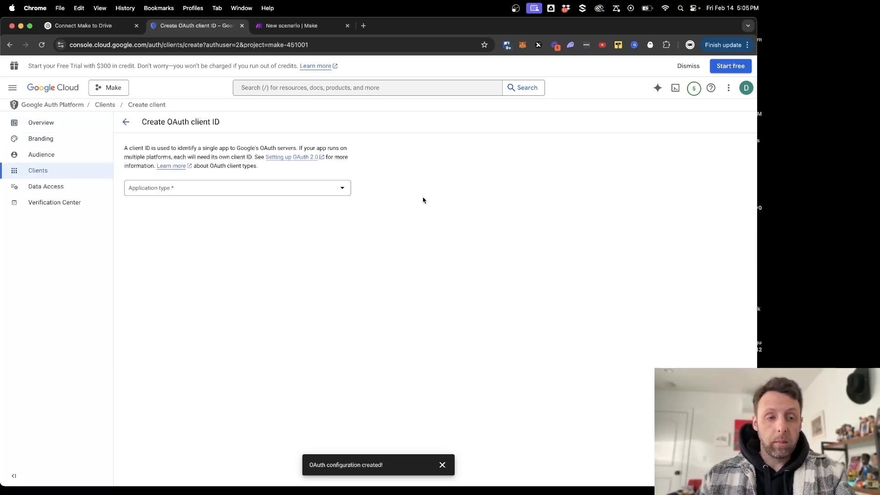
{"action": "left_click", "coordinate": [236, 188]}
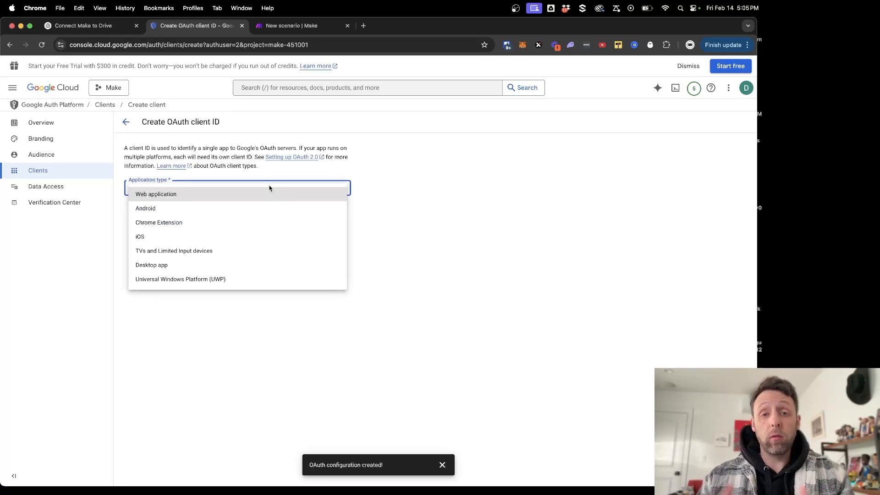
{"action": "mouse_move", "coordinate": [229, 193]}
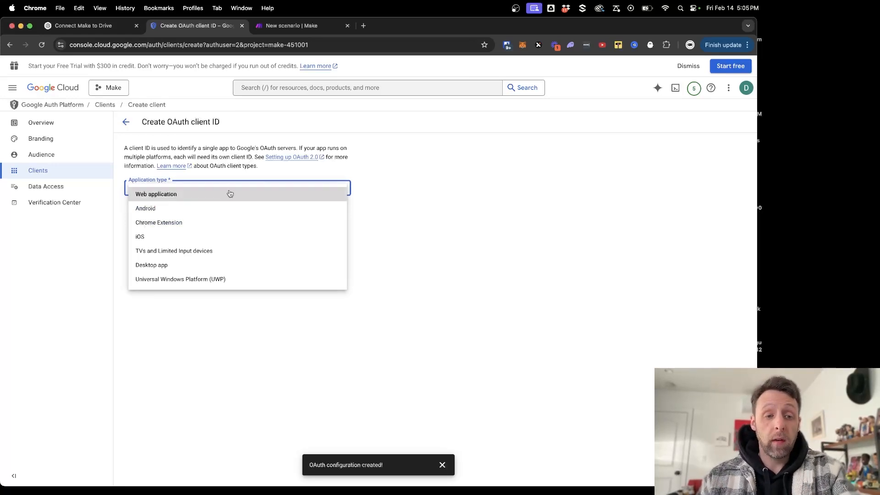
{"action": "left_click", "coordinate": [156, 193]}
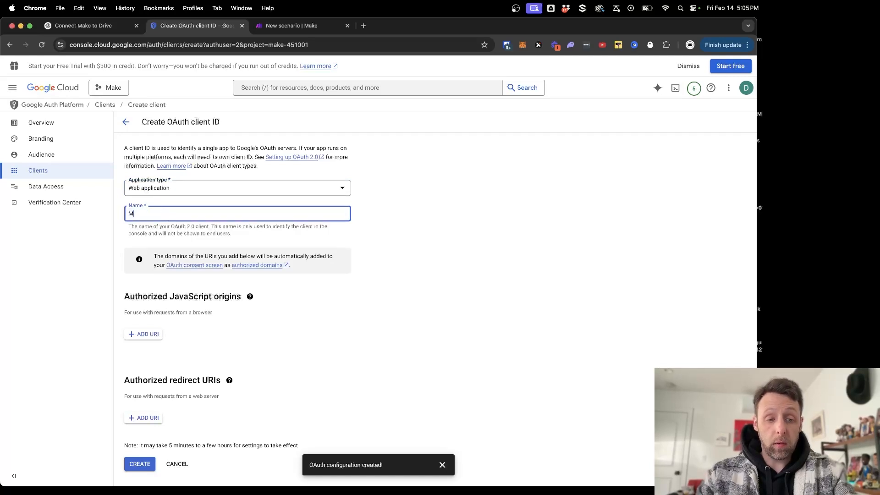
{"action": "type", "text": "ake"}
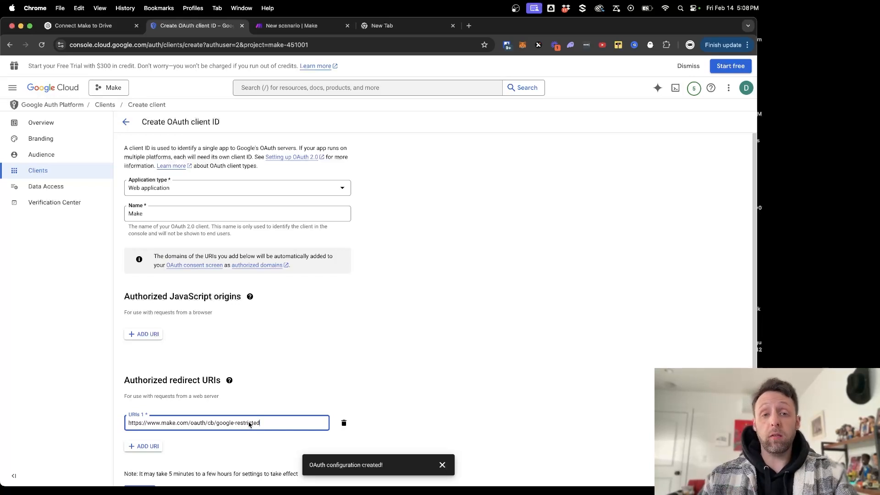
{"action": "mouse_move", "coordinate": [370, 309]}
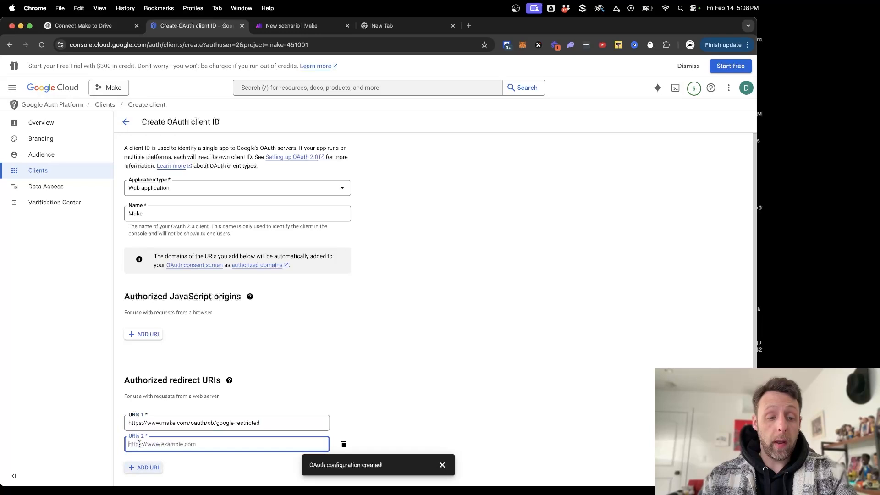
{"action": "type", "text": "https://www.integromat.com/oauth/cb/google-restricted"}
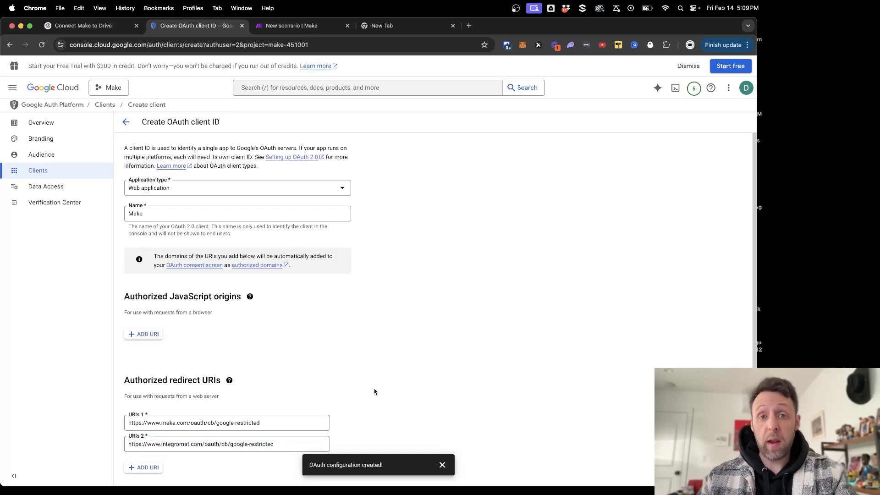
{"action": "scroll", "scroll_direction": "down", "scroll_amount": 3}
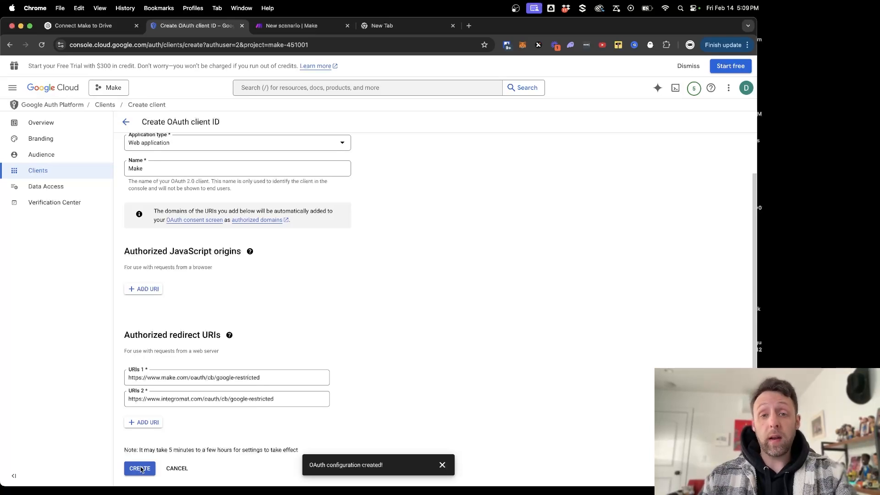
{"action": "left_click", "coordinate": [140, 468]}
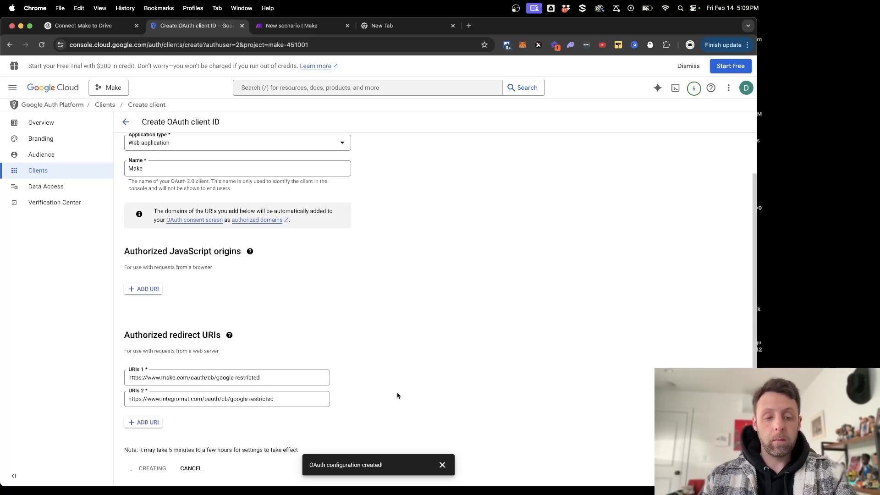
{"action": "left_click", "coordinate": [153, 468]}
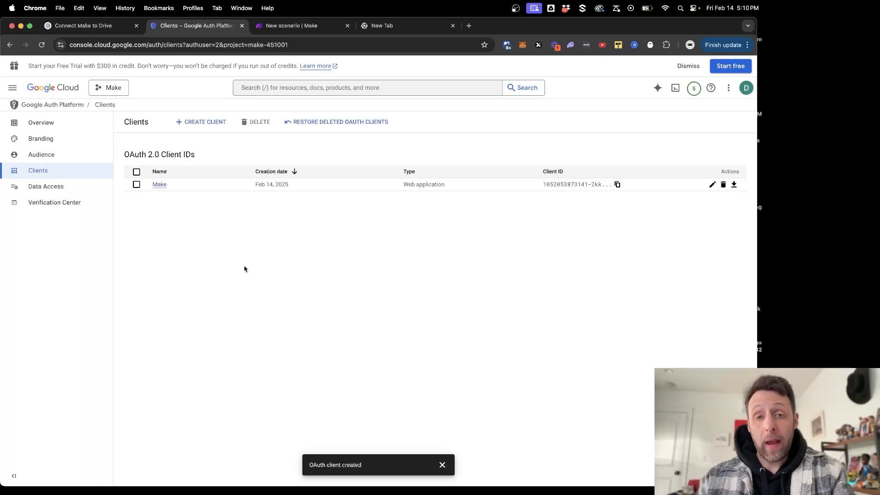
{"action": "mouse_move", "coordinate": [55, 202]}
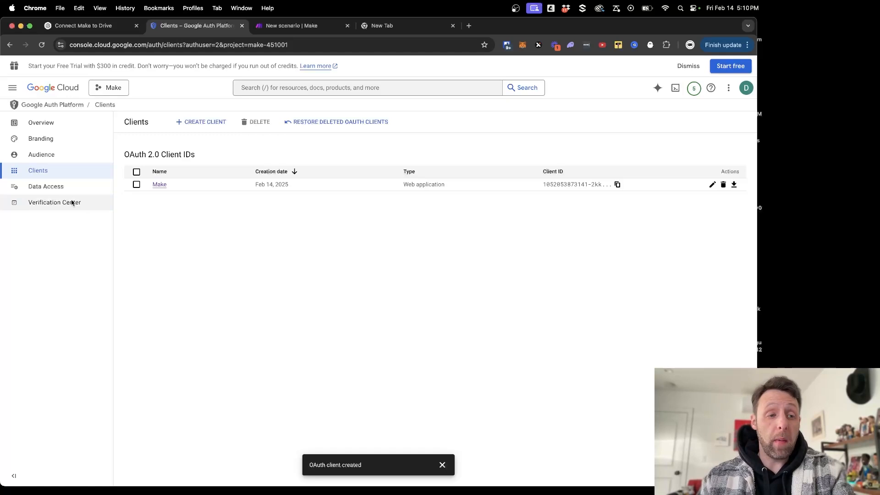
On Data Access, filter scopes for drive.readonly and add it to the app
{"action": "left_click", "coordinate": [45, 185]}
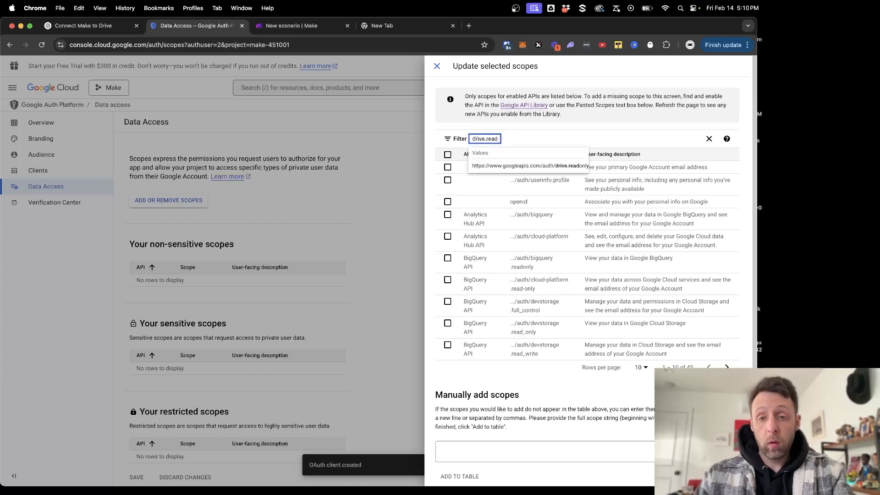
{"action": "left_click", "coordinate": [529, 165]}
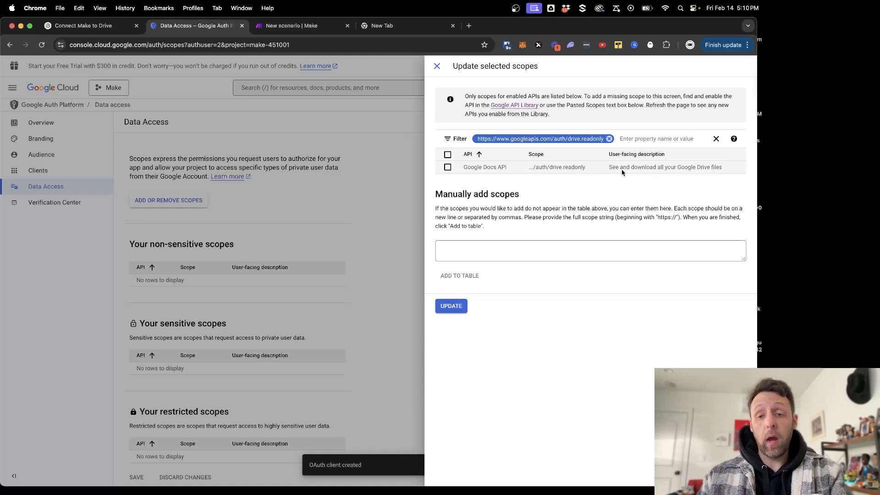
{"action": "mouse_move", "coordinate": [708, 174]}
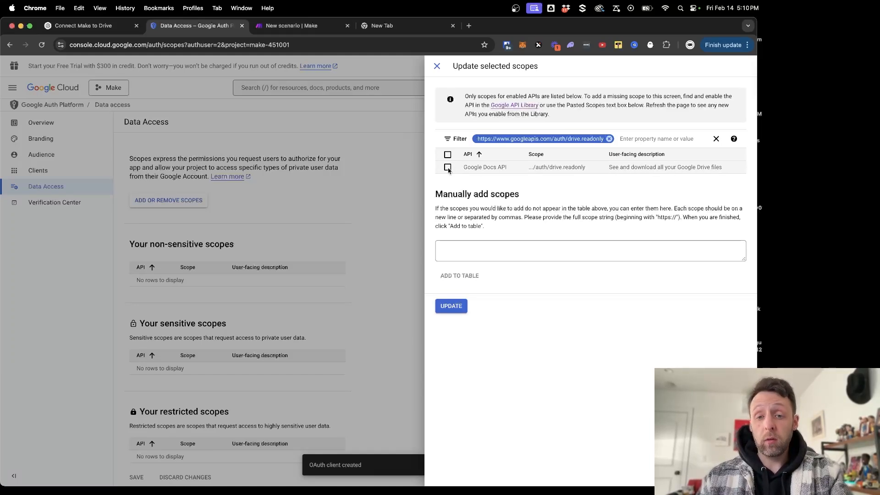
{"action": "left_click", "coordinate": [450, 305]}
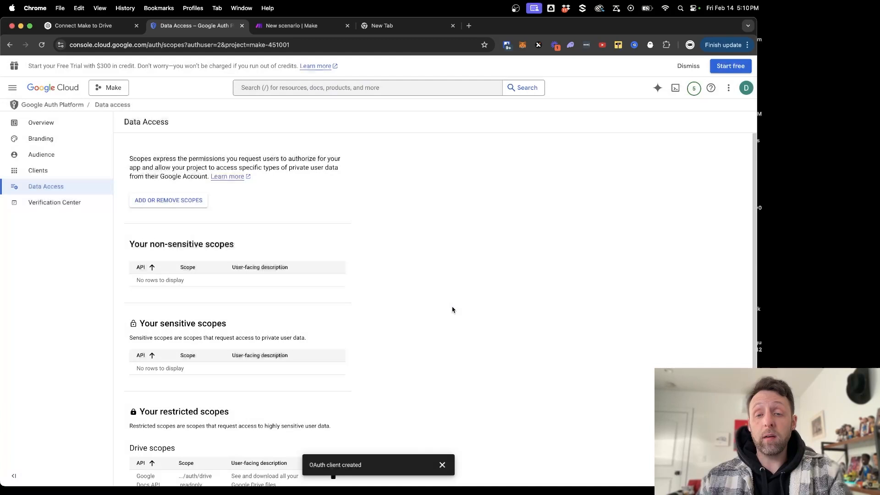
{"action": "scroll", "scroll_direction": "down", "scroll_amount": 3}
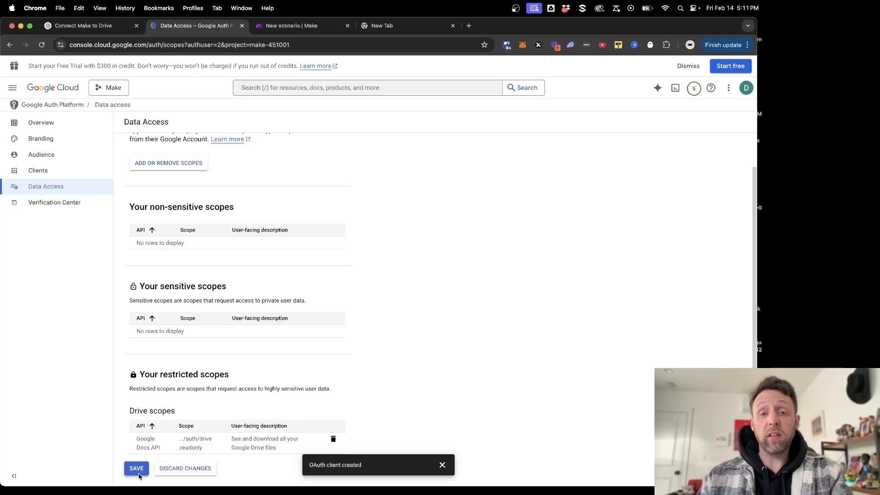
{"action": "left_click", "coordinate": [41, 154]}
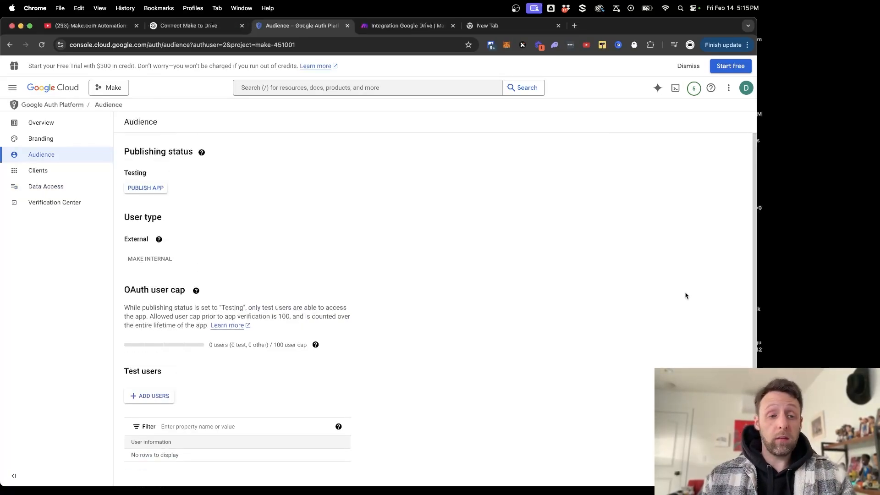
{"action": "mouse_move", "coordinate": [387, 251]}
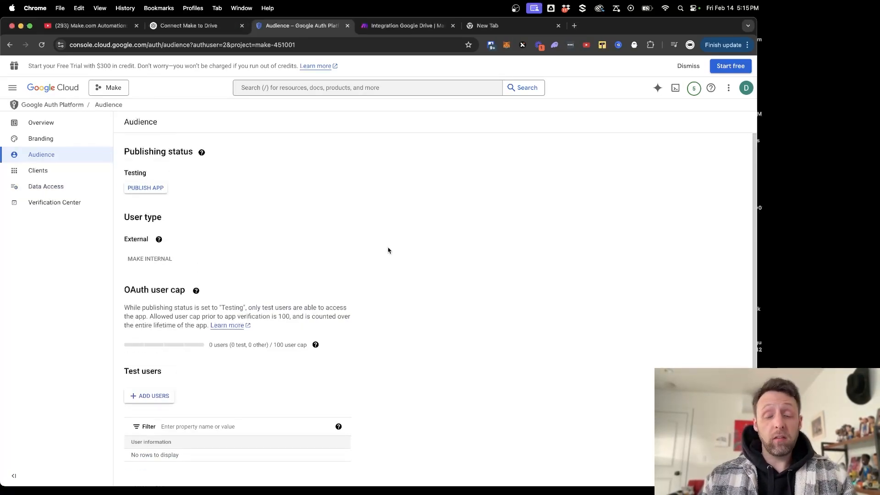
{"action": "scroll", "scroll_direction": "down", "scroll_amount": 3}
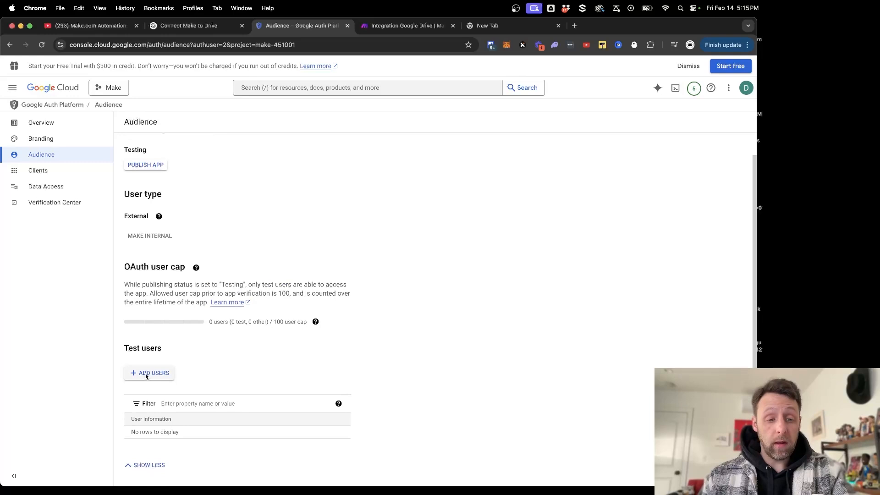
{"action": "left_click", "coordinate": [150, 372]}
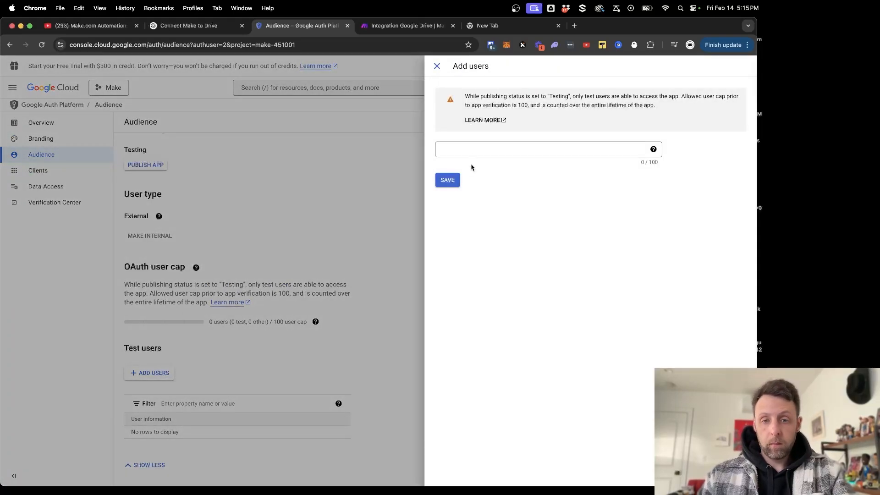
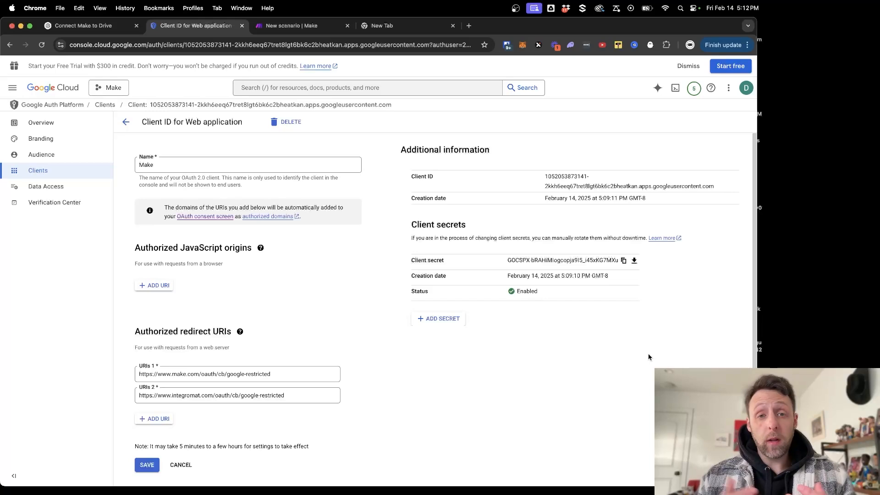
{"action": "mouse_move", "coordinate": [522, 207]}
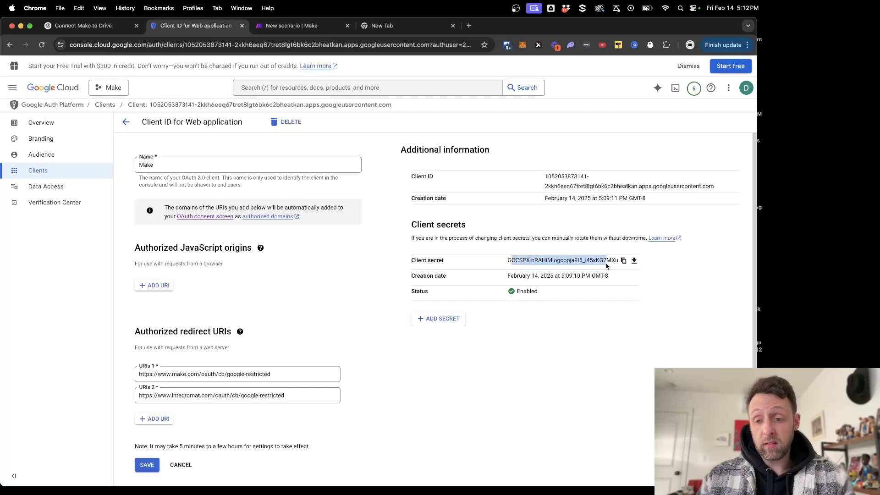
{"action": "mouse_move", "coordinate": [635, 259]}
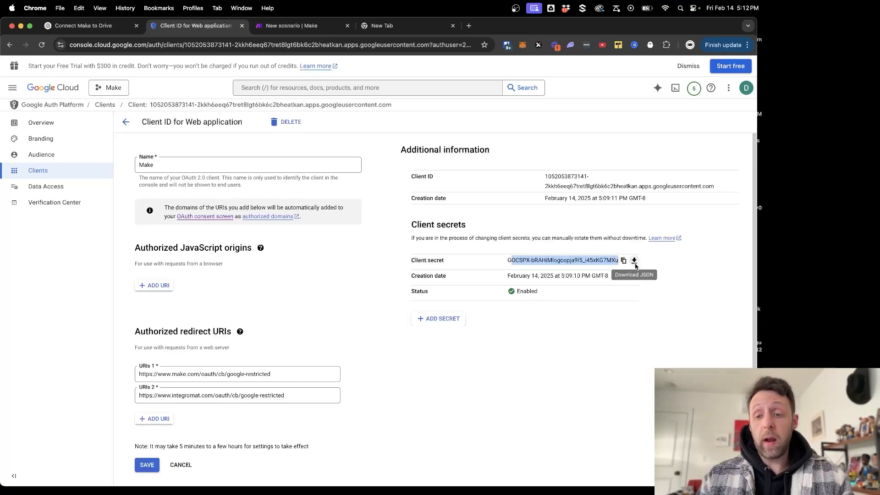
{"action": "mouse_move", "coordinate": [543, 378]}
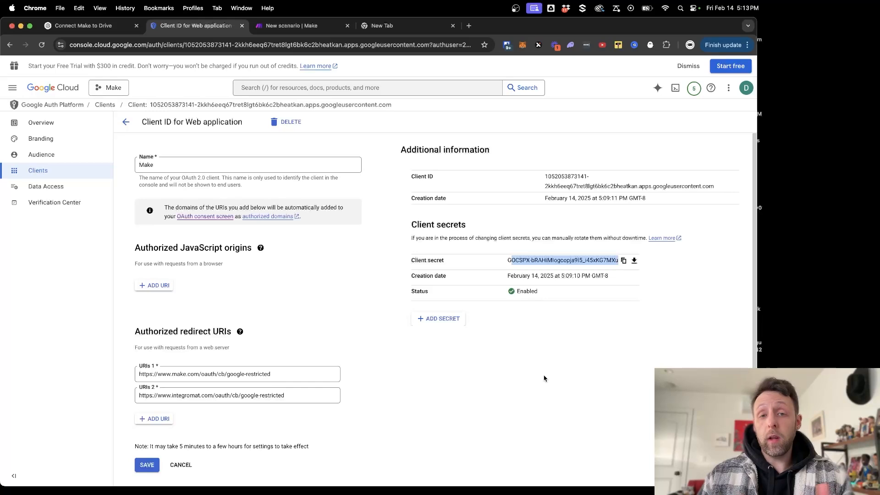
Switch from the Google Cloud client details to the blank Make scenario tab
{"action": "left_click", "coordinate": [301, 25]}
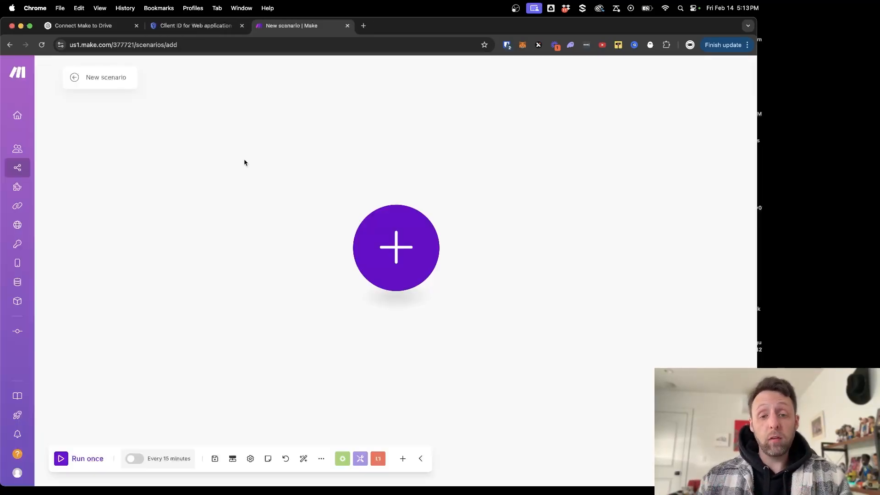
Add a Google Drive 'Watch All Files' trigger as the scenario's first module
{"action": "left_click", "coordinate": [395, 247]}
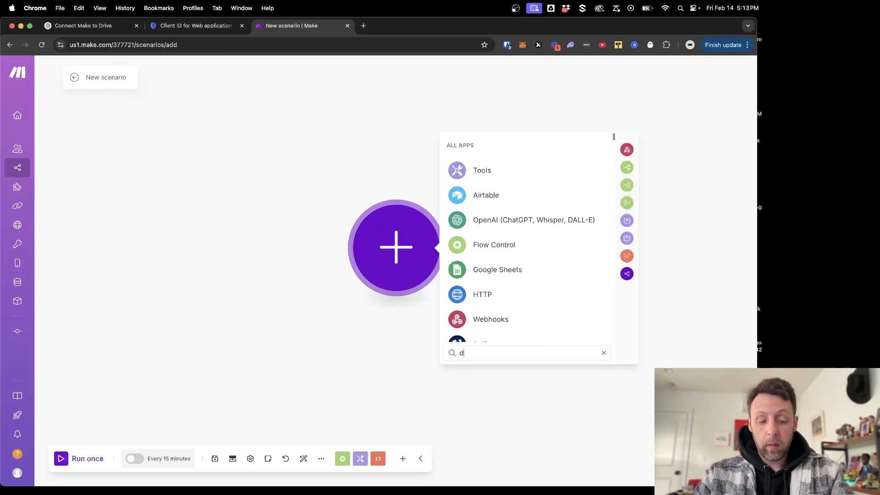
{"action": "type", "text": "rive"}
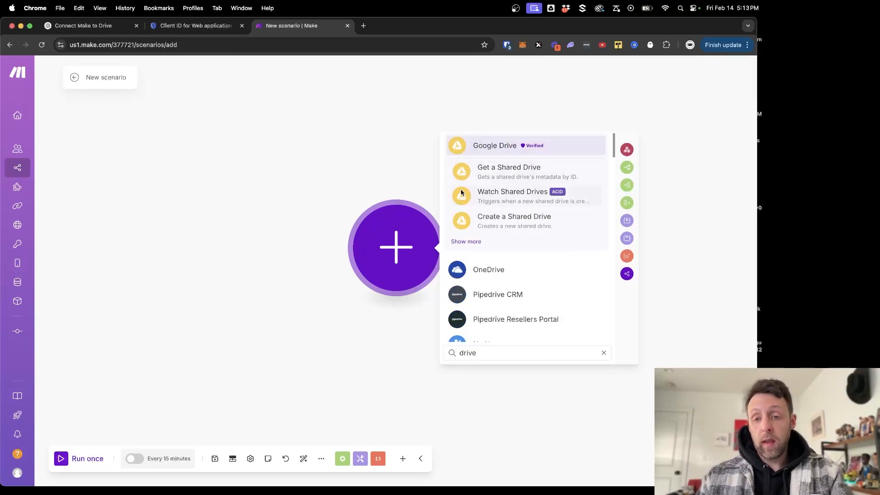
{"action": "left_click", "coordinate": [494, 145]}
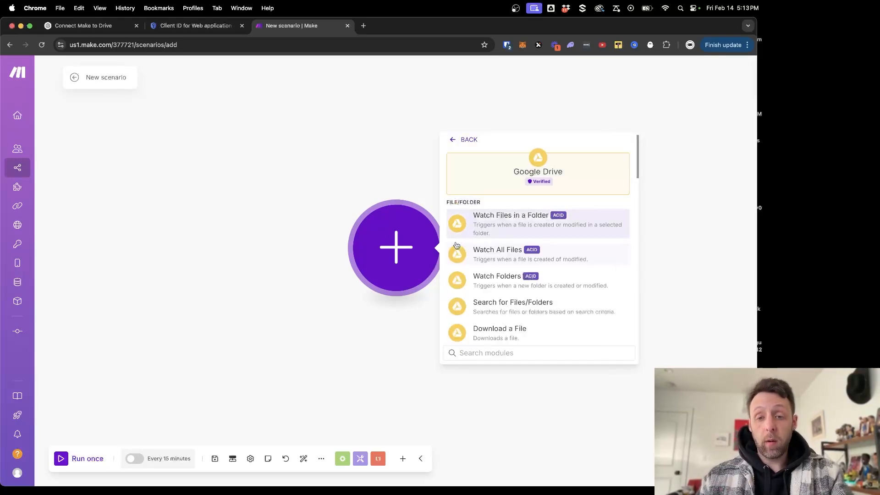
{"action": "left_click", "coordinate": [496, 250]}
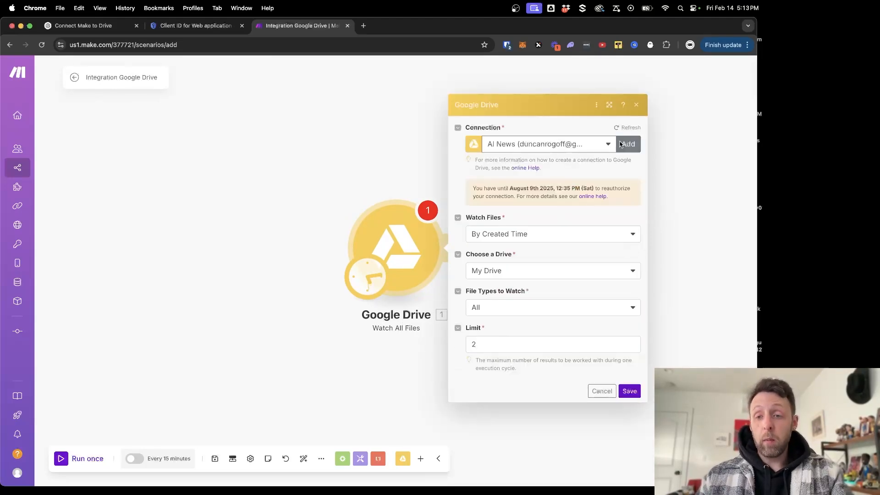
Start a new Drive connection named 'YouTube' with advanced settings shown
{"action": "left_click", "coordinate": [627, 144]}
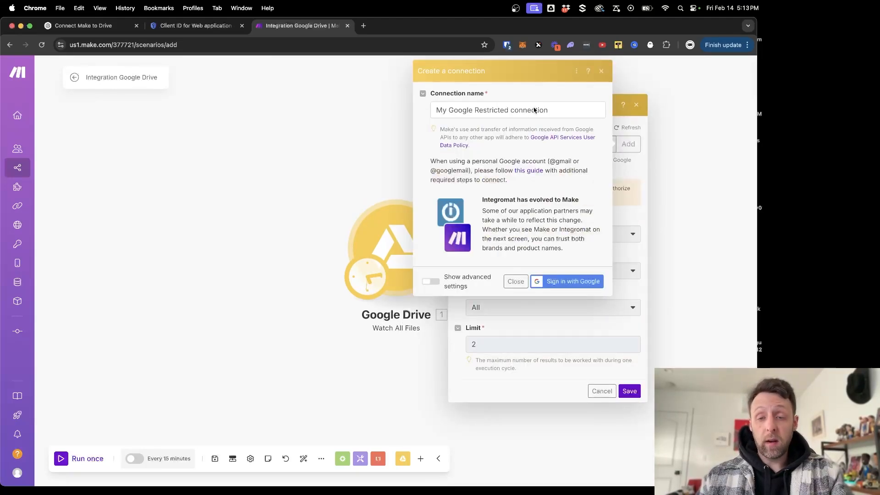
{"action": "left_click", "coordinate": [518, 110]}
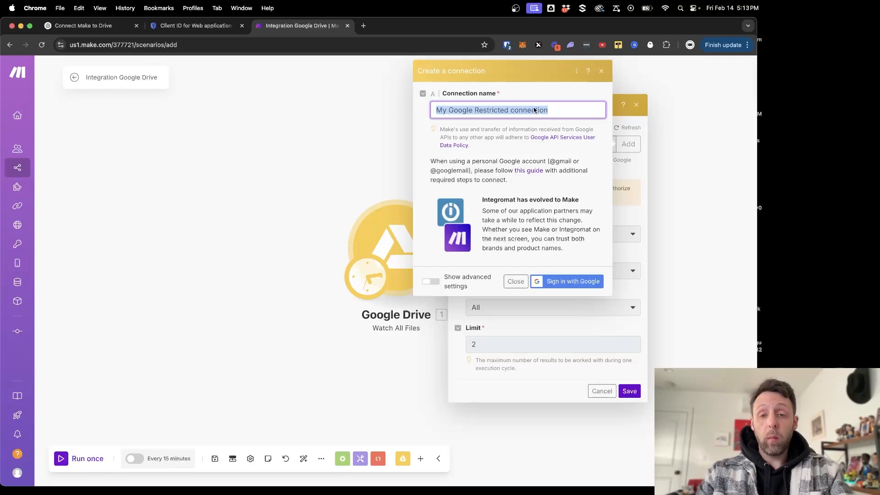
{"action": "type", "text": "YouTube"}
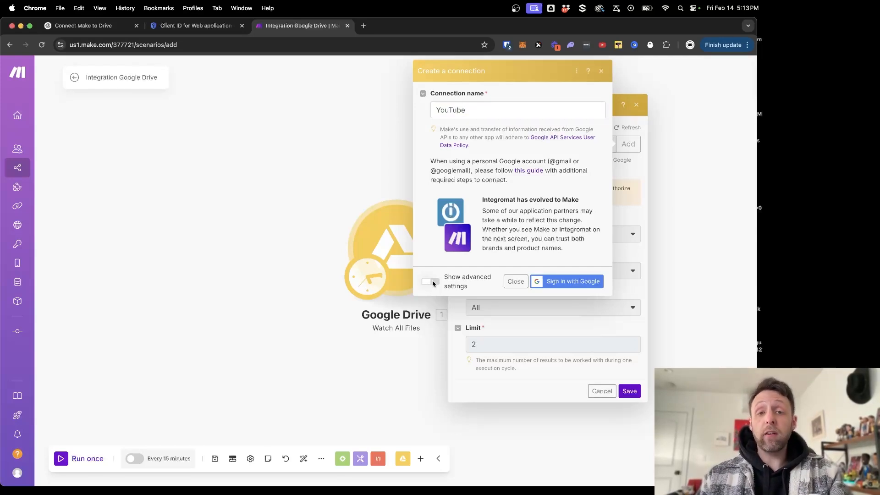
{"action": "left_click", "coordinate": [429, 281]}
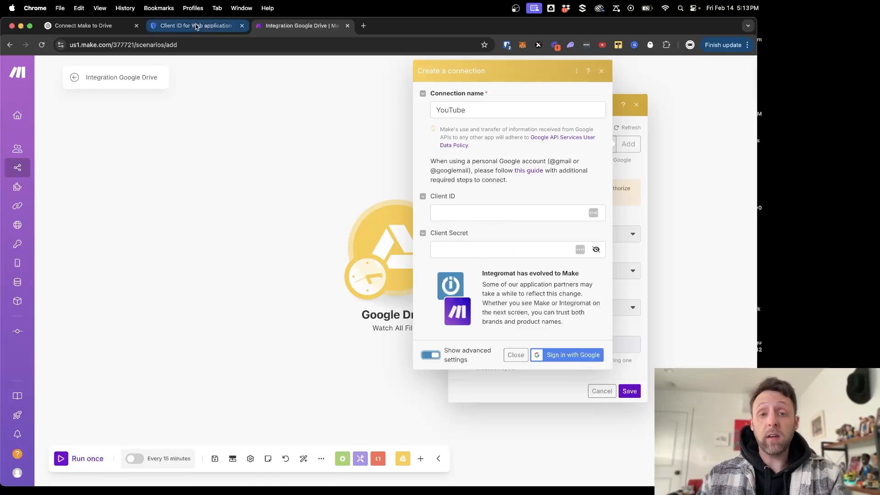
Bring the Client ID and Client Secret from Google Cloud into the connection form
{"action": "left_click", "coordinate": [195, 25]}
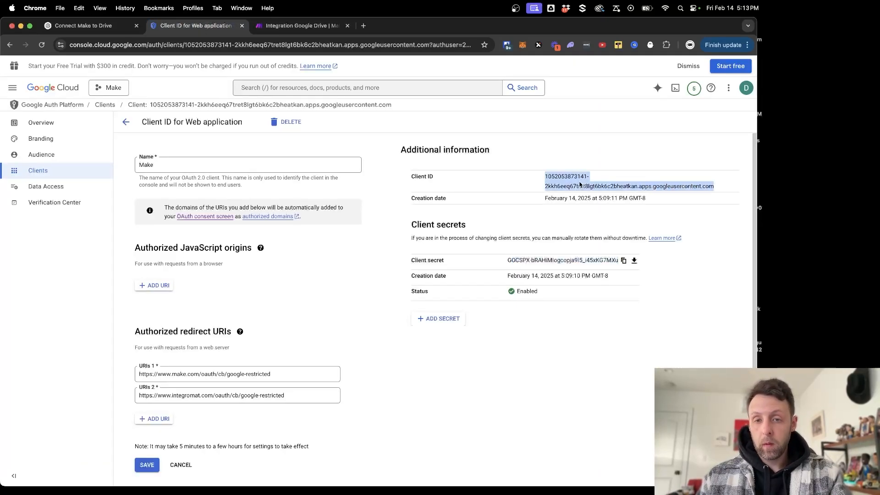
{"action": "left_click", "coordinate": [300, 25]}
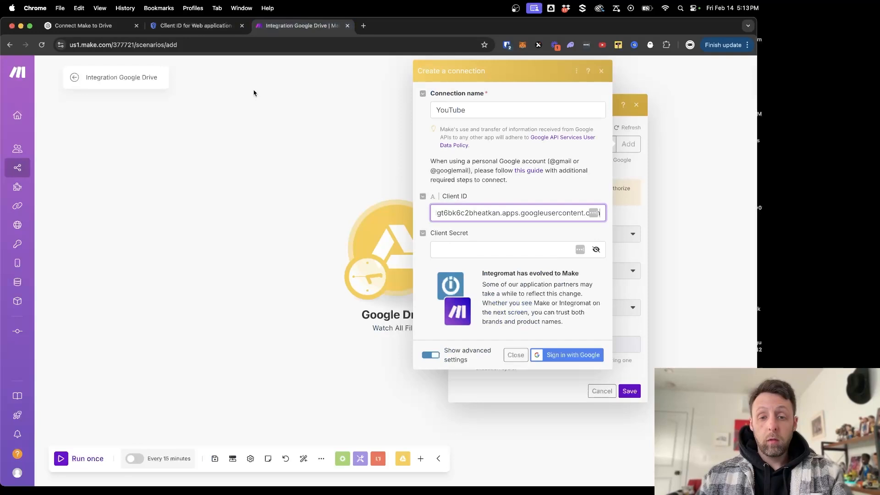
{"action": "left_click", "coordinate": [196, 25]}
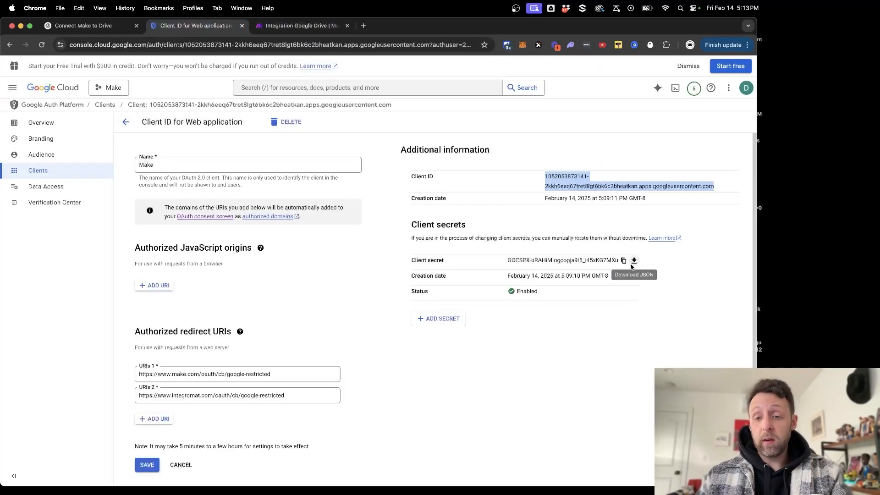
{"action": "left_click", "coordinate": [302, 26]}
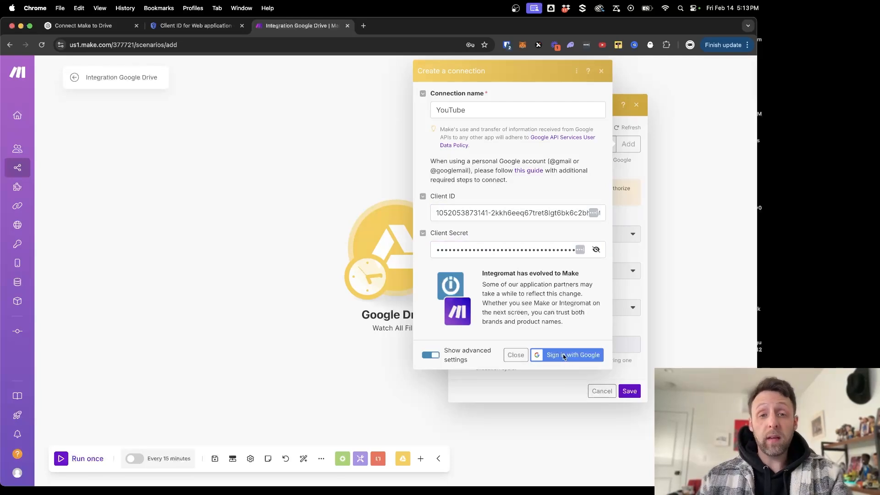
Sign in with the test Google account, accepting the unverified integromat.com app
{"action": "left_click", "coordinate": [572, 354]}
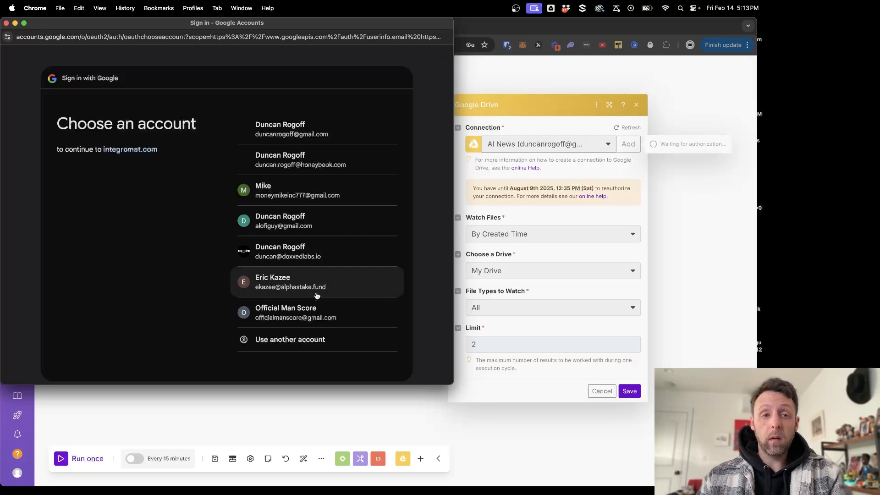
{"action": "left_click", "coordinate": [317, 281]}
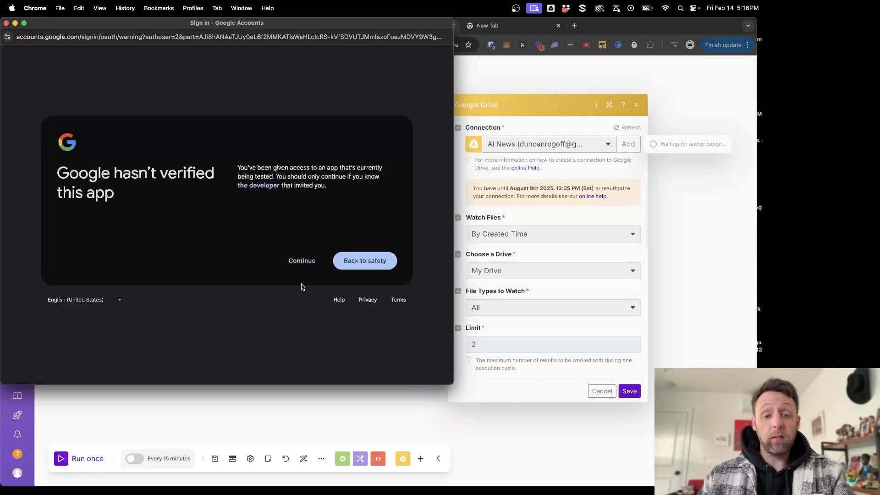
{"action": "mouse_move", "coordinate": [302, 260]}
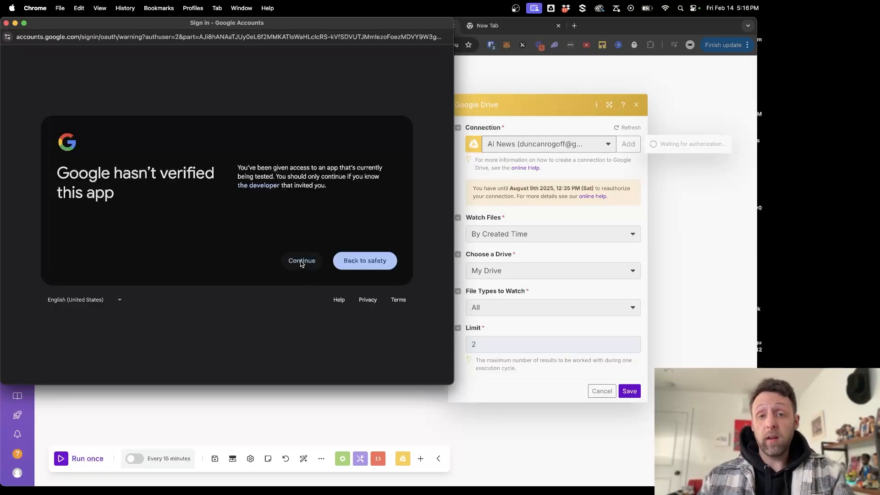
{"action": "left_click", "coordinate": [302, 260]}
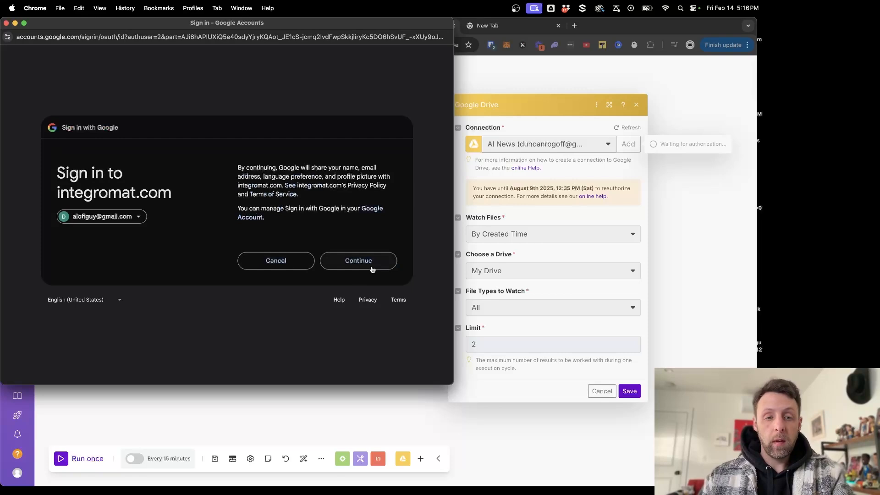
{"action": "left_click", "coordinate": [358, 260]}
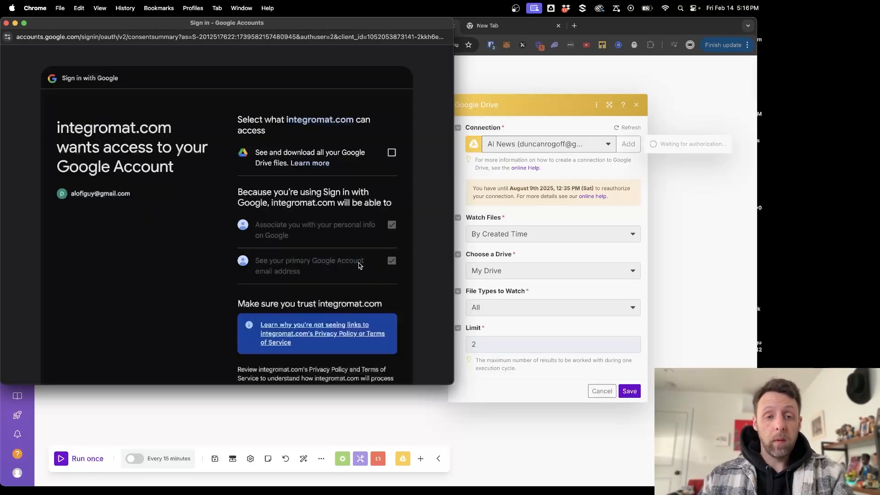
Grant integromat.com access to Google Drive files and finish authorization
{"action": "left_click", "coordinate": [391, 152]}
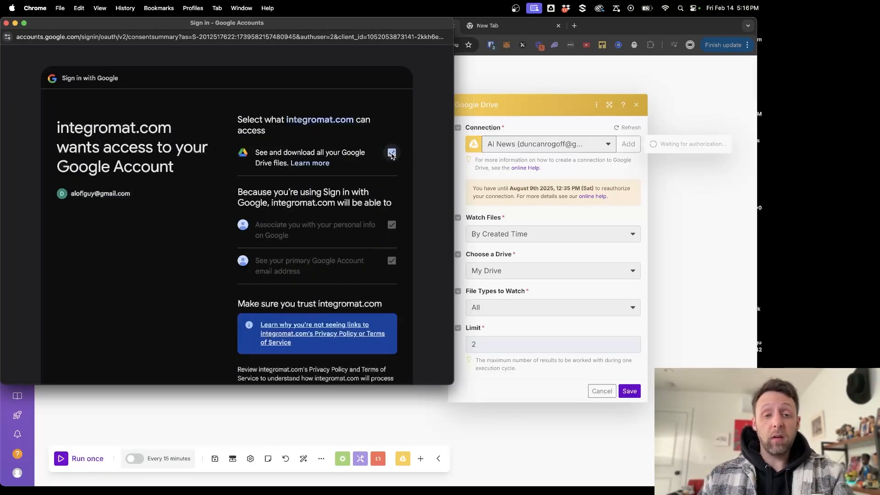
{"action": "left_click", "coordinate": [392, 153]}
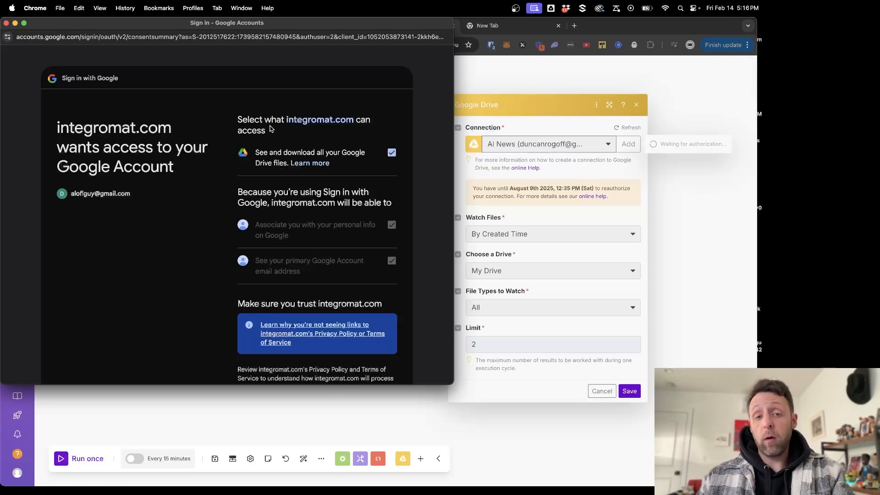
{"action": "mouse_move", "coordinate": [368, 172]}
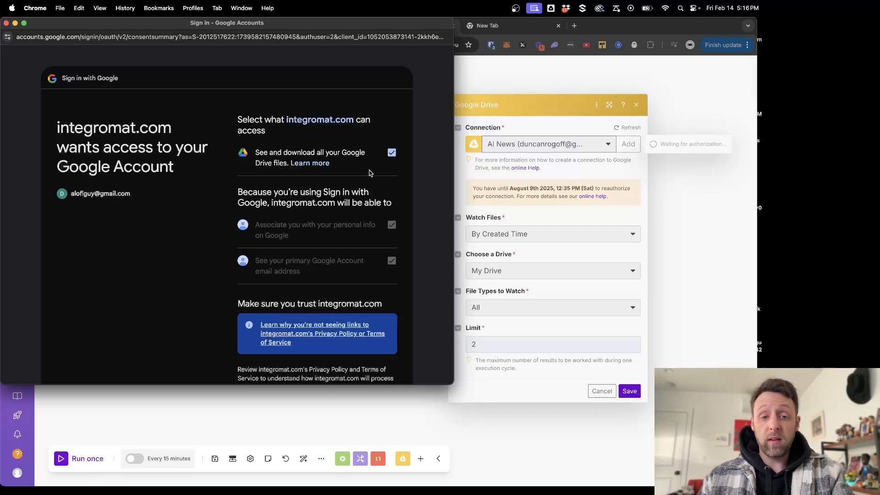
{"action": "scroll", "scroll_direction": "down", "scroll_amount": 3}
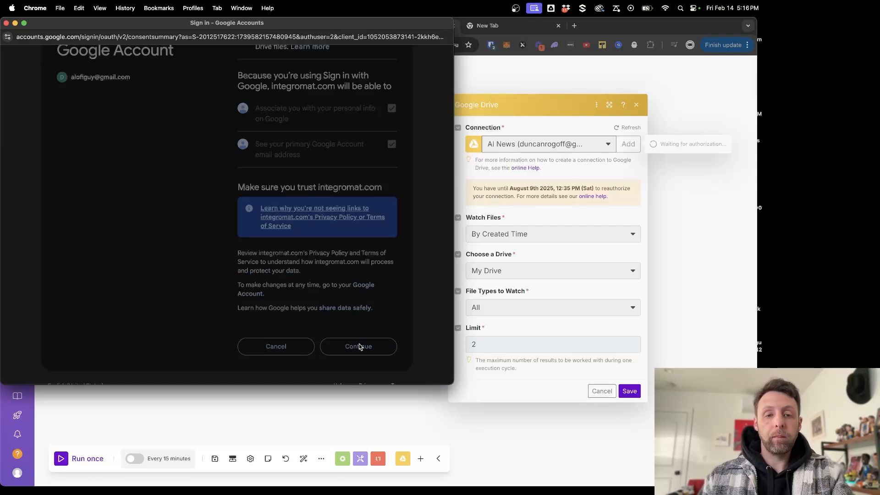
{"action": "left_click", "coordinate": [358, 347]}
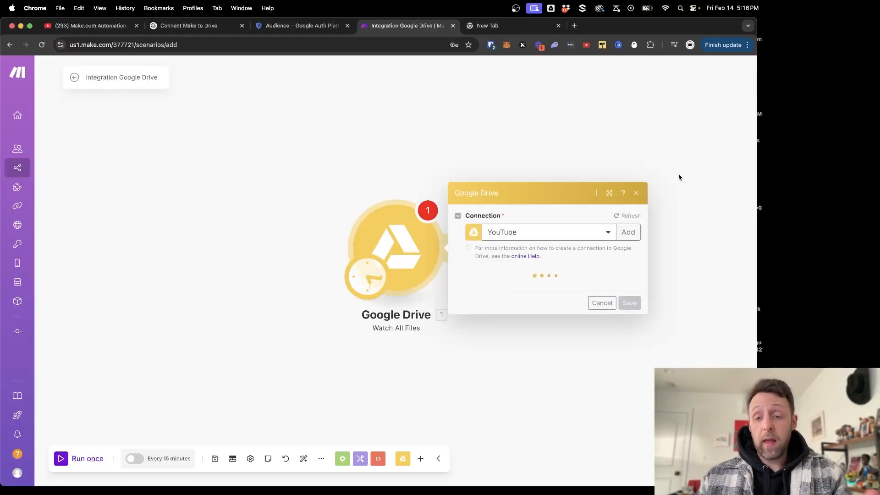